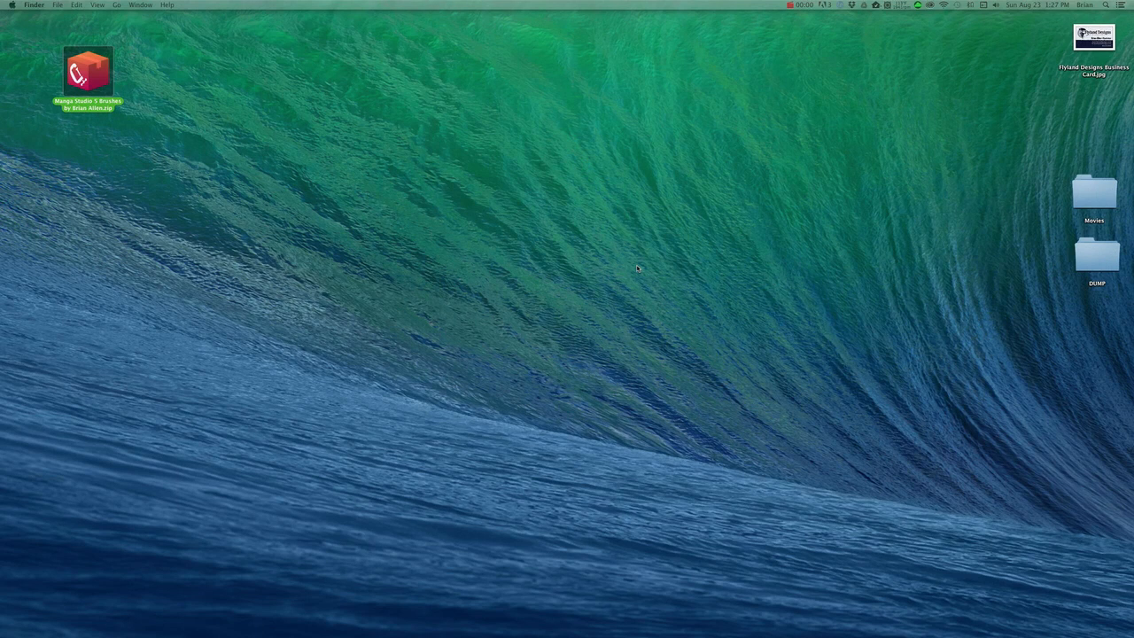
mouse_move(358, 297)
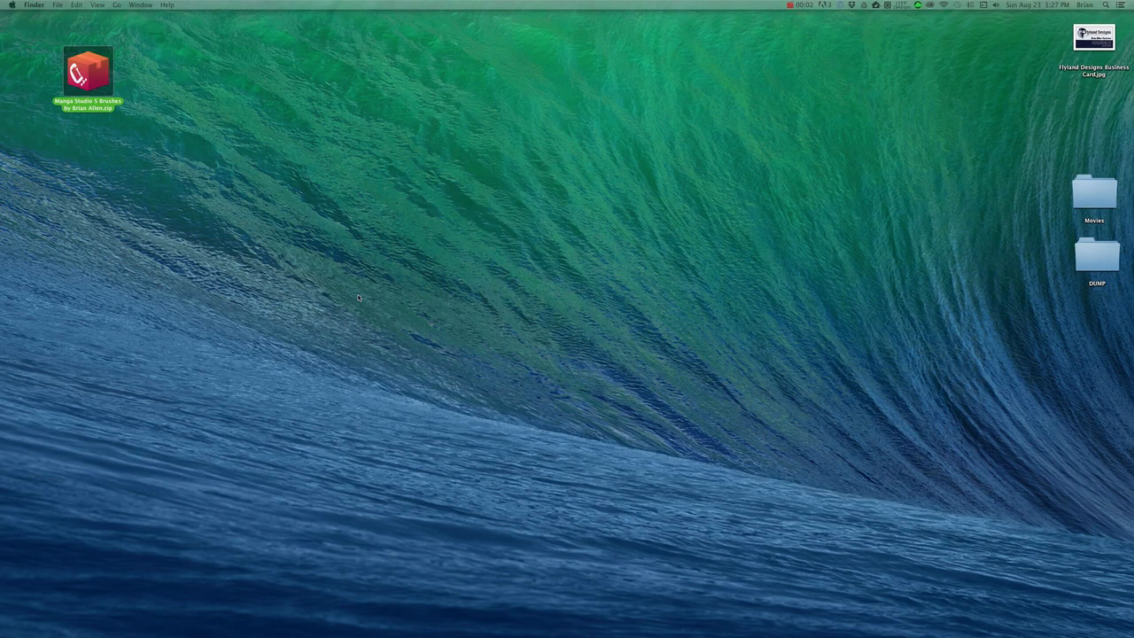
mouse_move(352, 244)
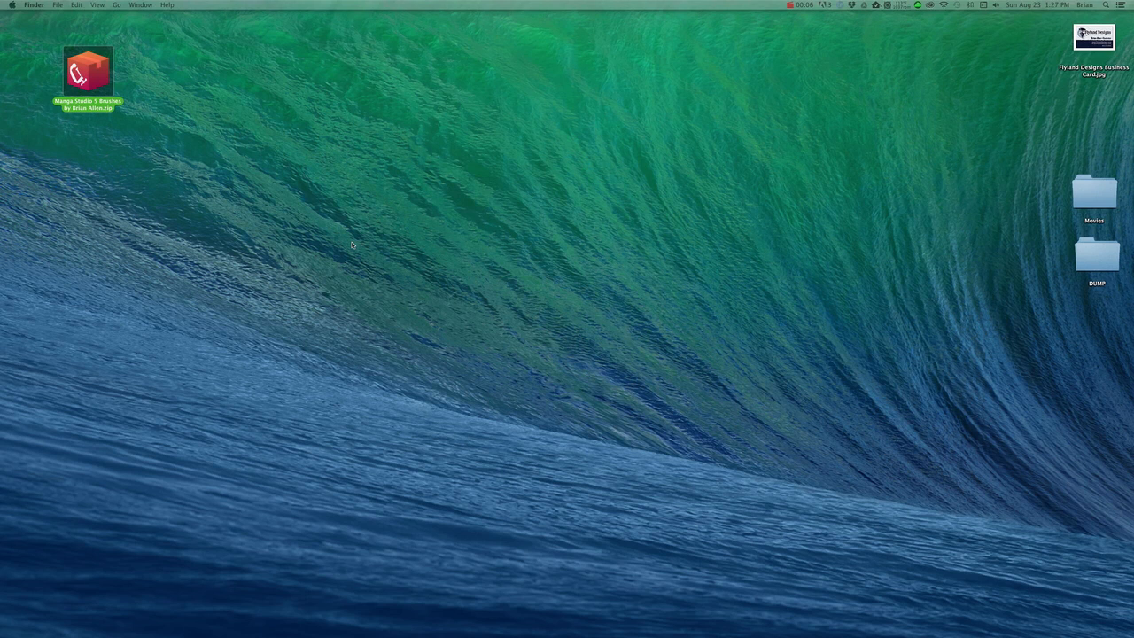
mouse_move(349, 248)
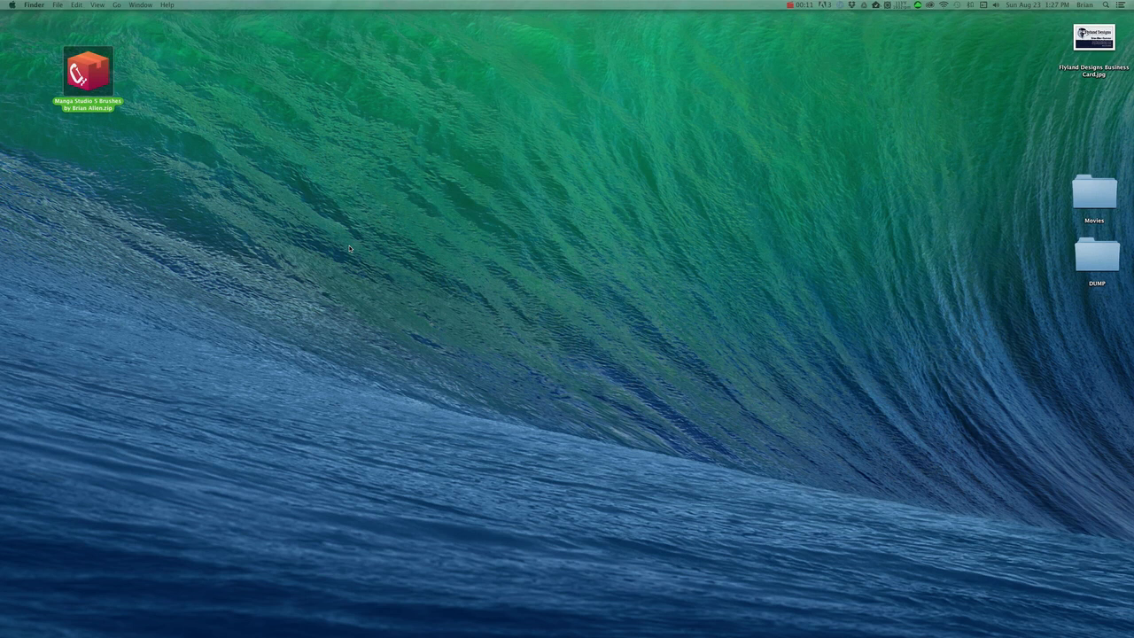
mouse_move(358, 248)
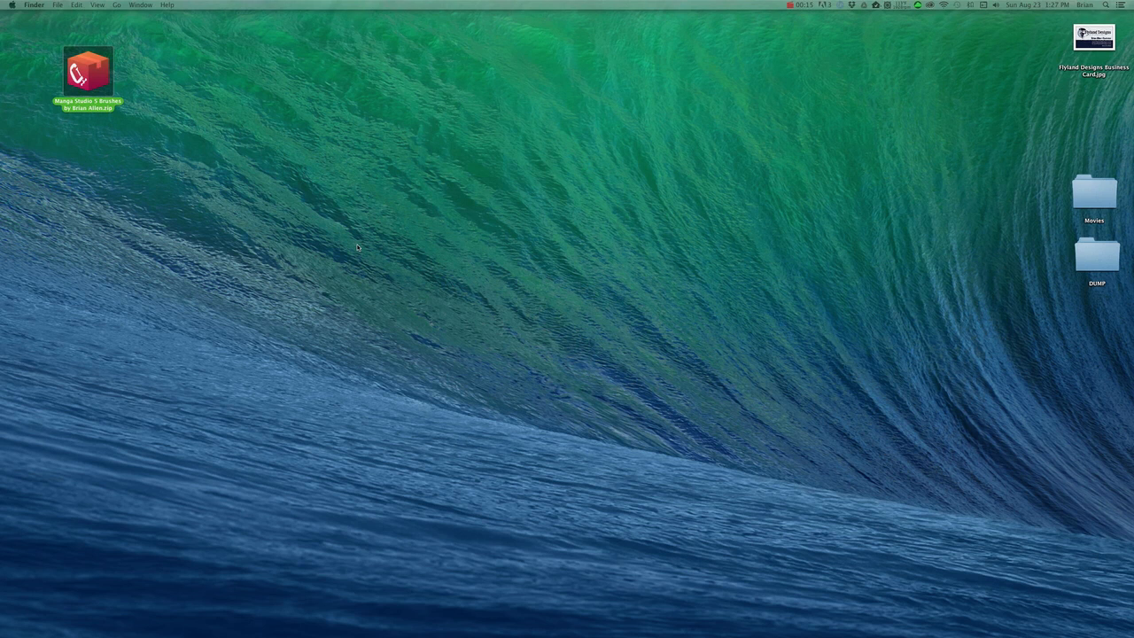
mouse_move(117, 89)
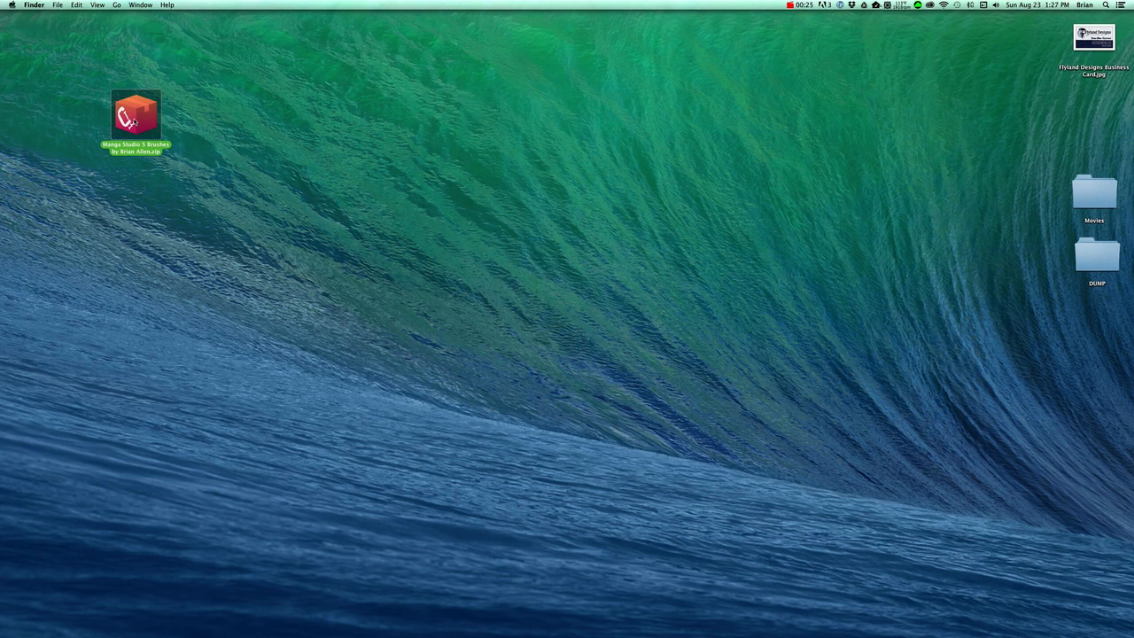
mouse_move(155, 126)
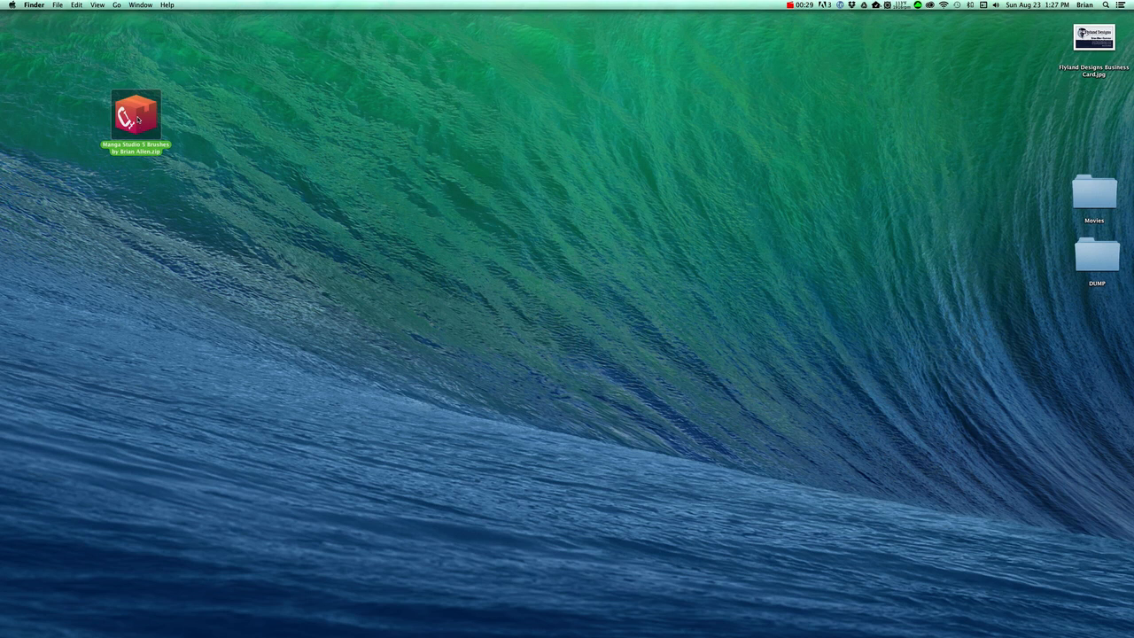
Extract the downloaded brushes zip on the desktop and open the resulting brushes folder.
double_click(135, 115)
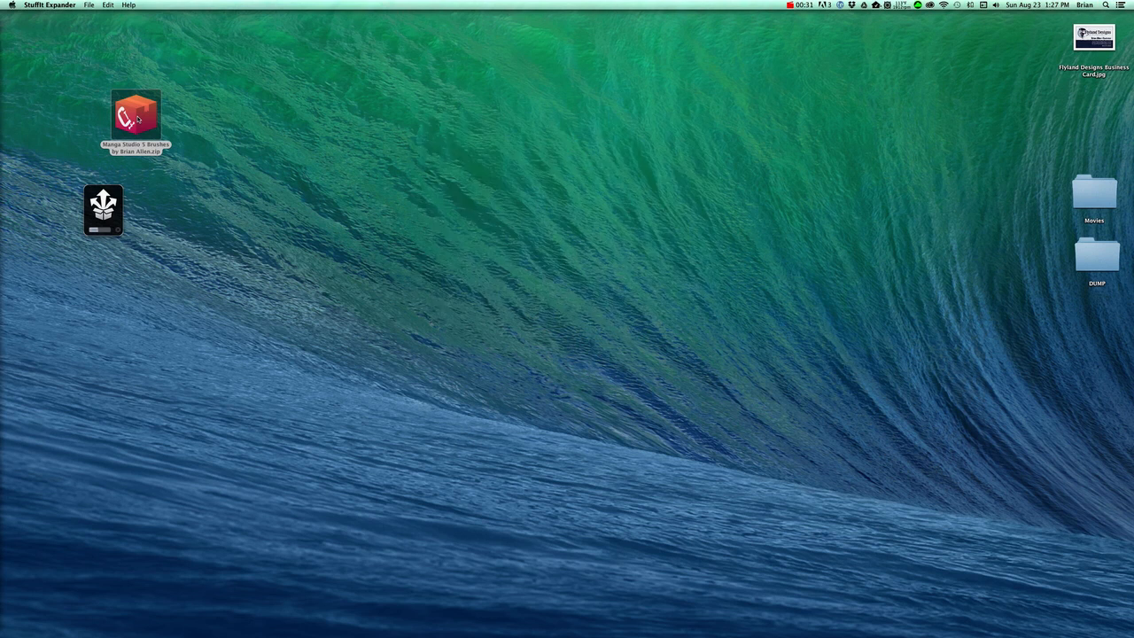
double_click(135, 113)
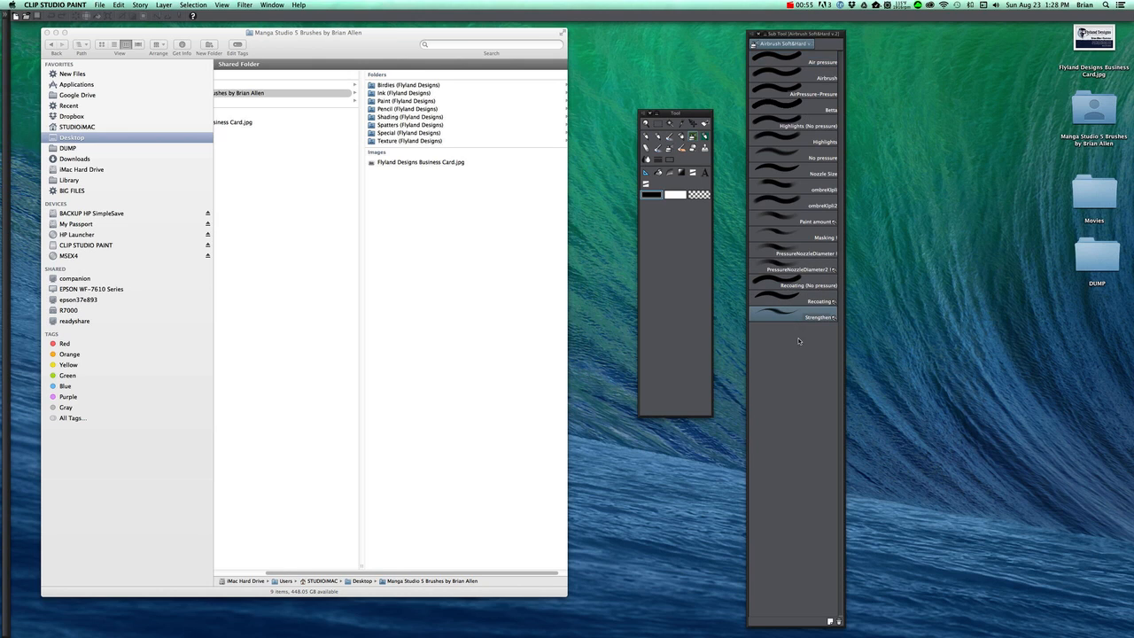
mouse_move(792, 319)
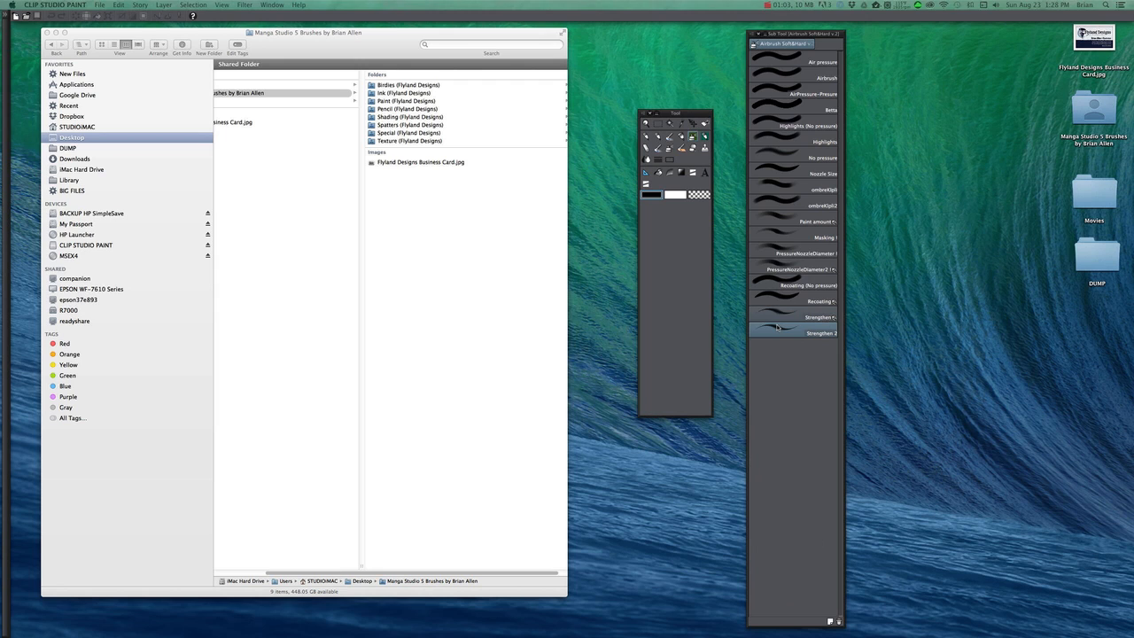
Duplicate a pen sub tool and rename the copy 'Brian Allen'.
right_click(778, 328)
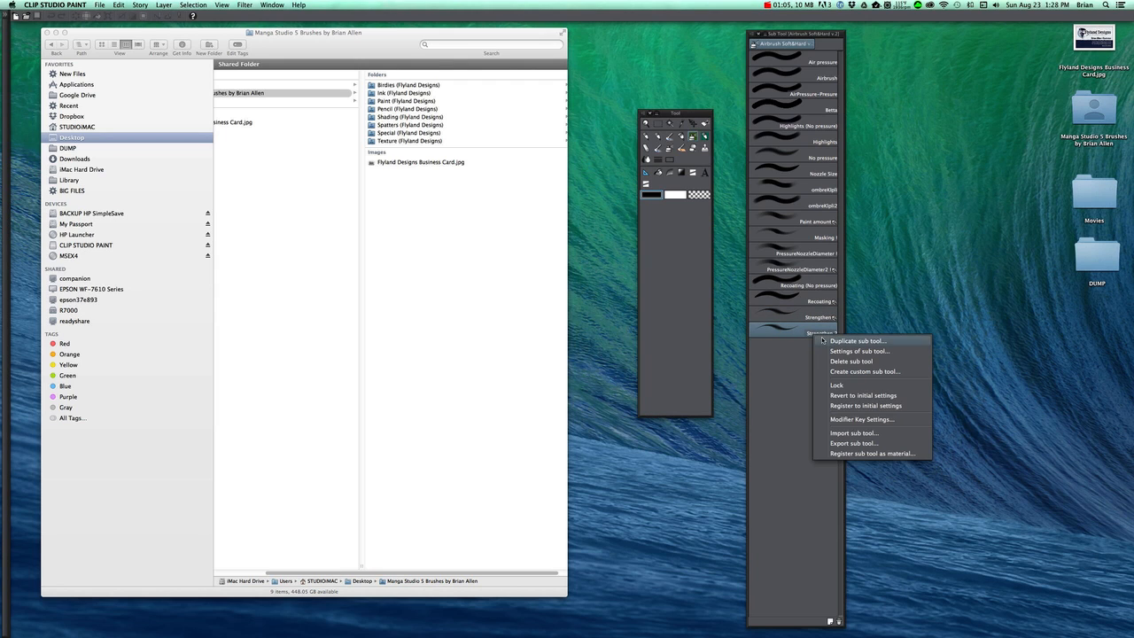
click(814, 335)
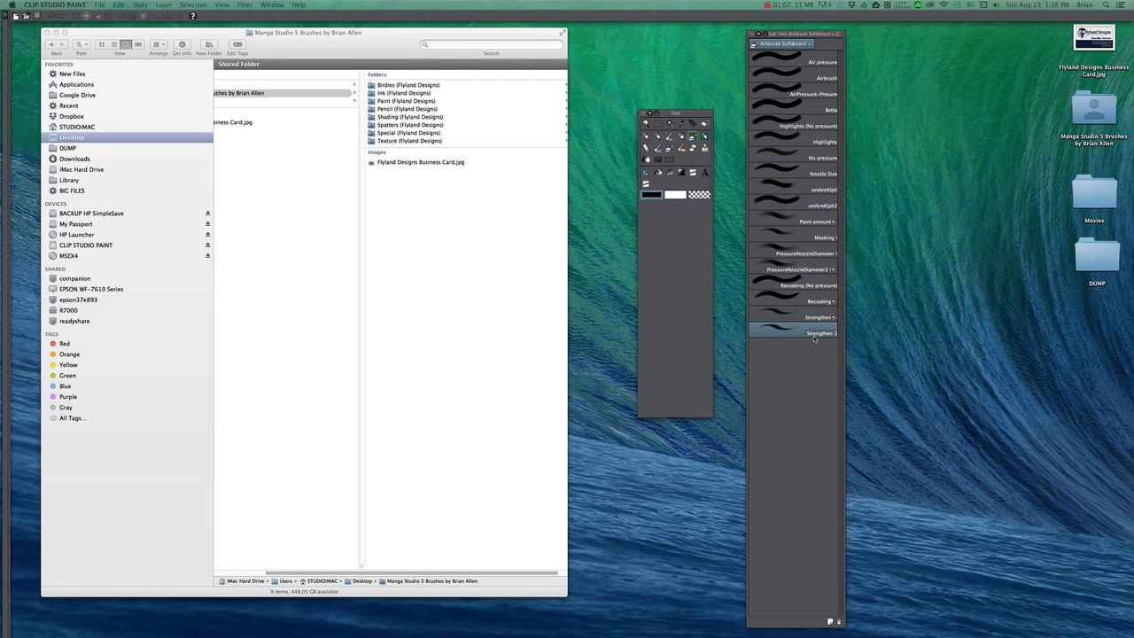
double_click(814, 334)
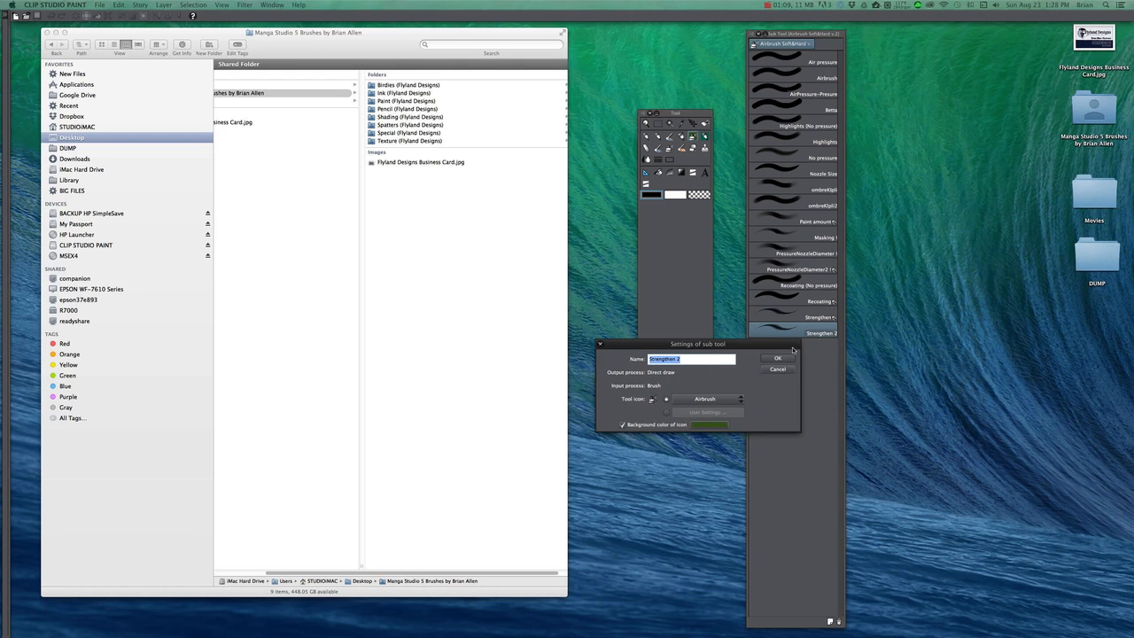
text(Br)
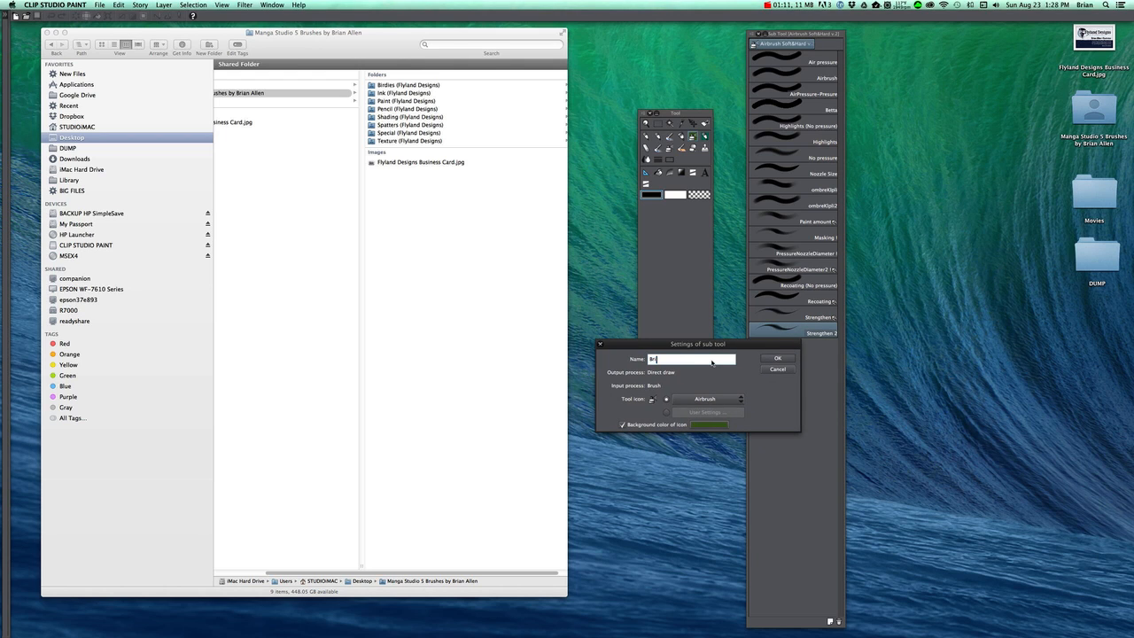
text(Brian Allen)
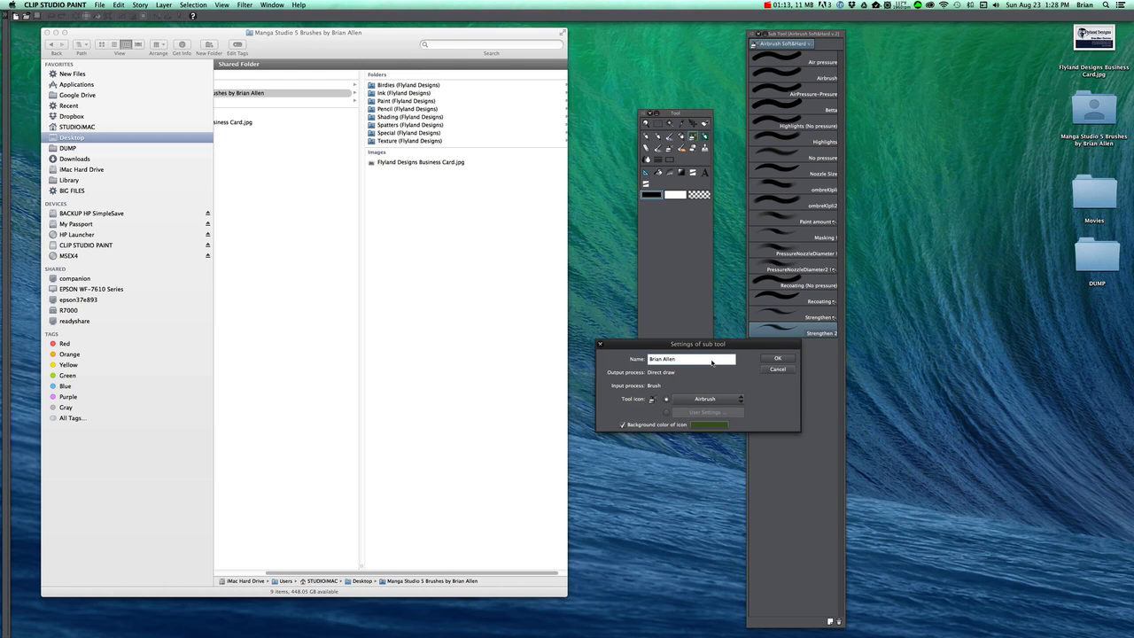
click(776, 358)
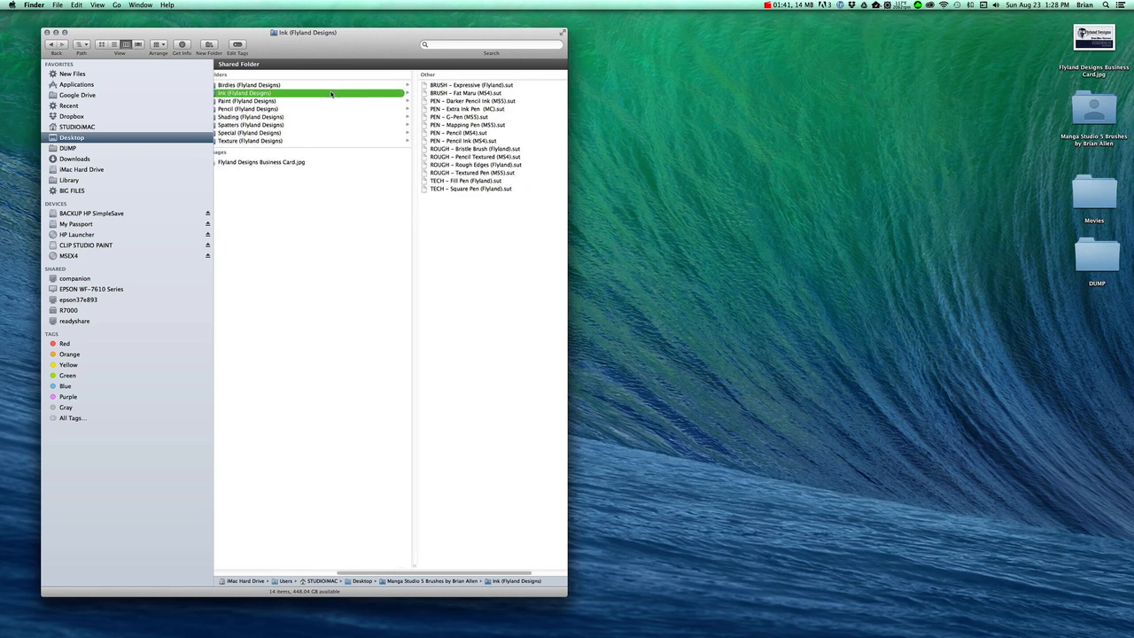
Open the Ink (Flyland Designs) folder in Finder to list its .sut brush files.
click(248, 99)
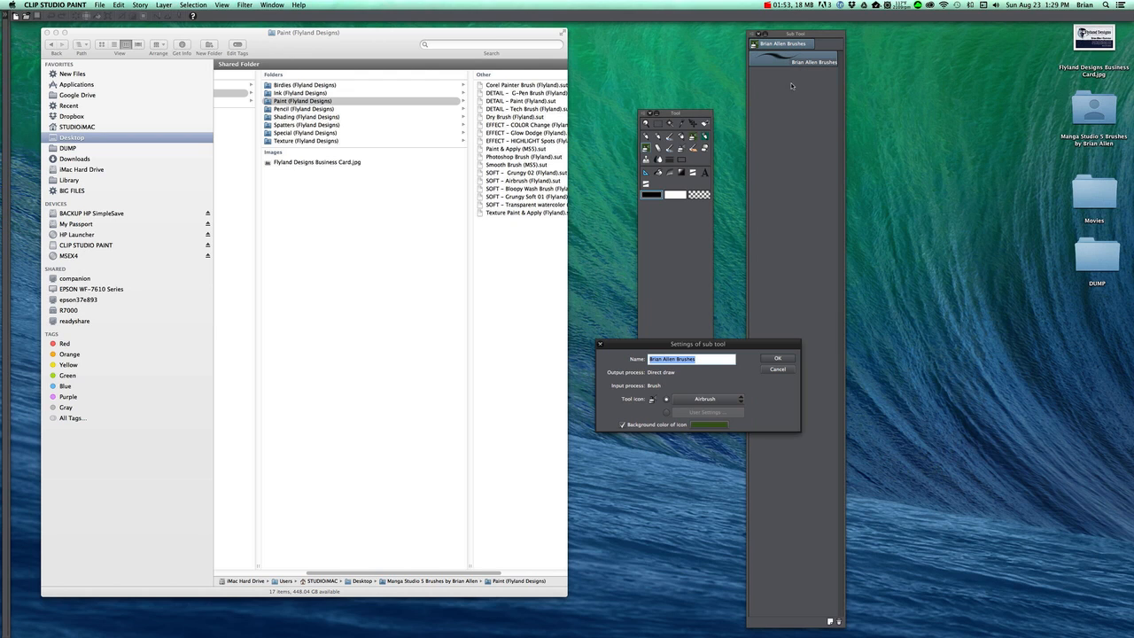
mouse_move(750, 341)
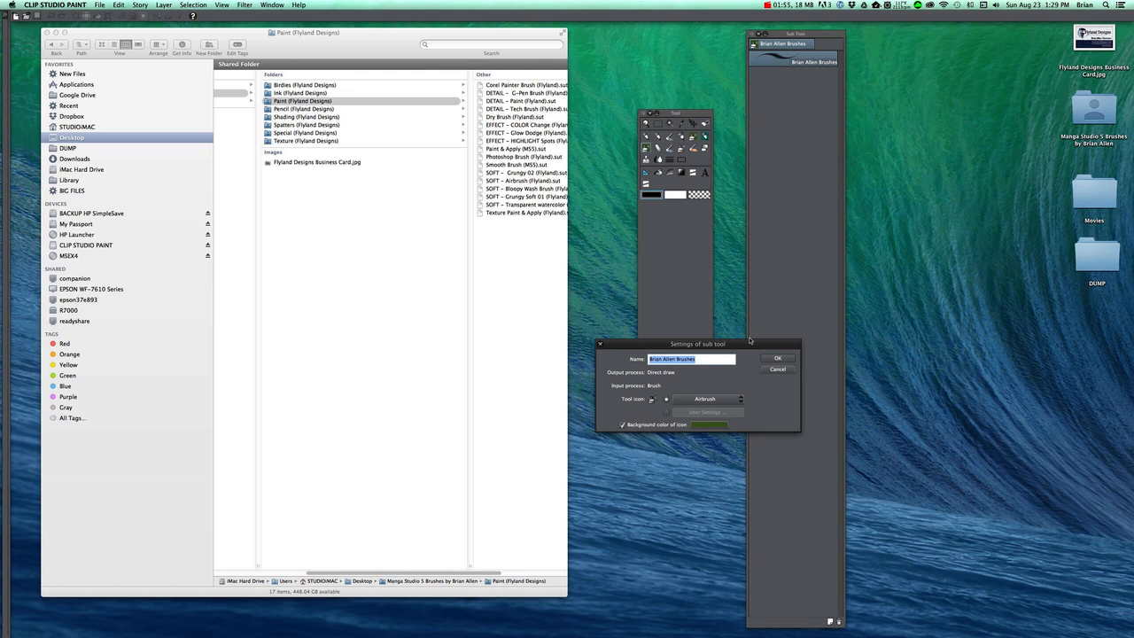
Confirm the sub tool settings and rename its sub tool group to 'Inks'.
click(777, 358)
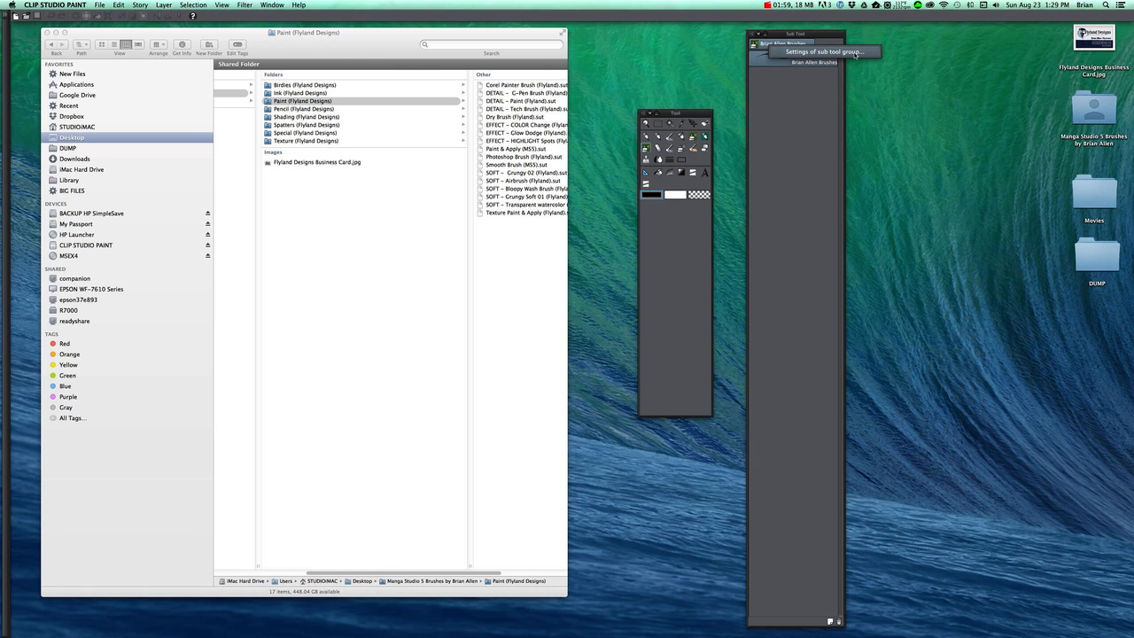
click(824, 50)
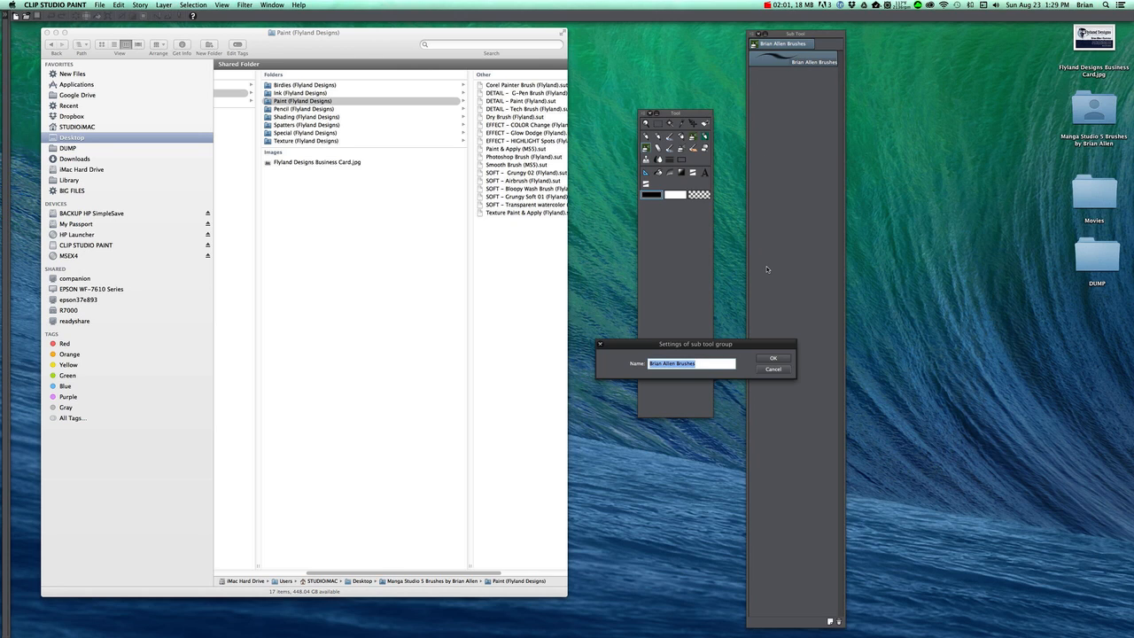
text(Inks)
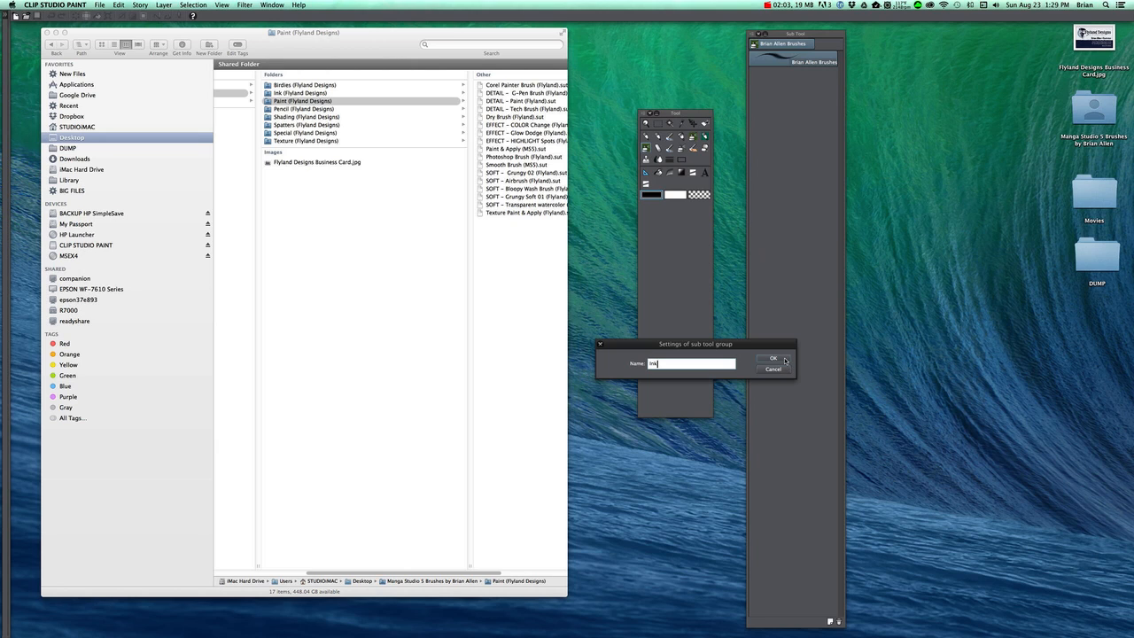
click(773, 358)
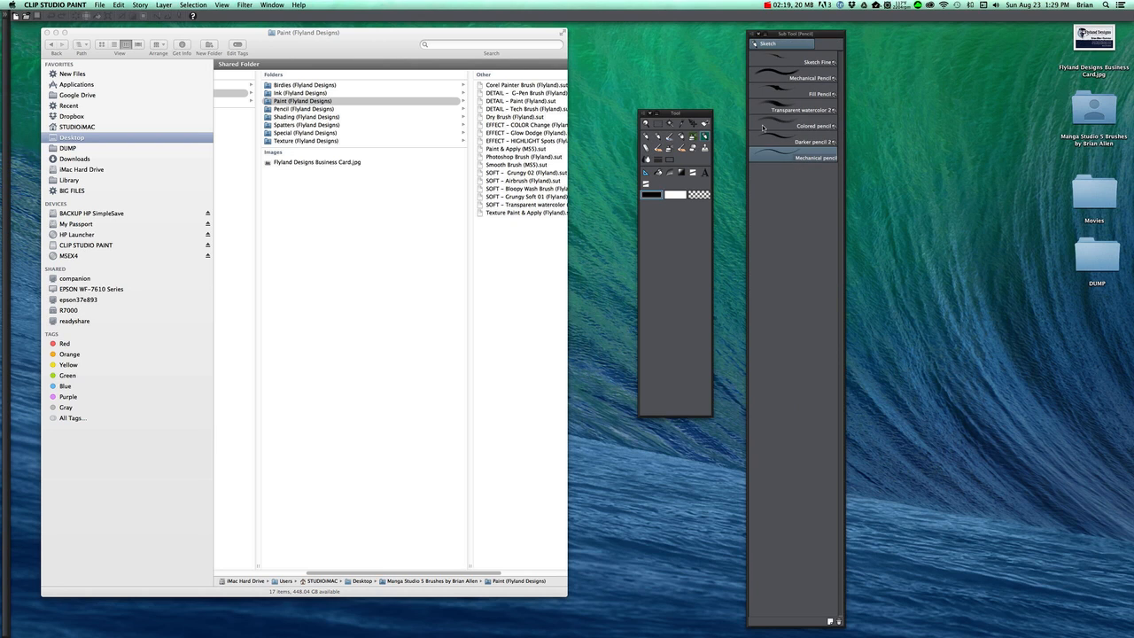
Duplicate the mechanical pencil sub tool to start a group for the pencil brushes.
right_click(824, 166)
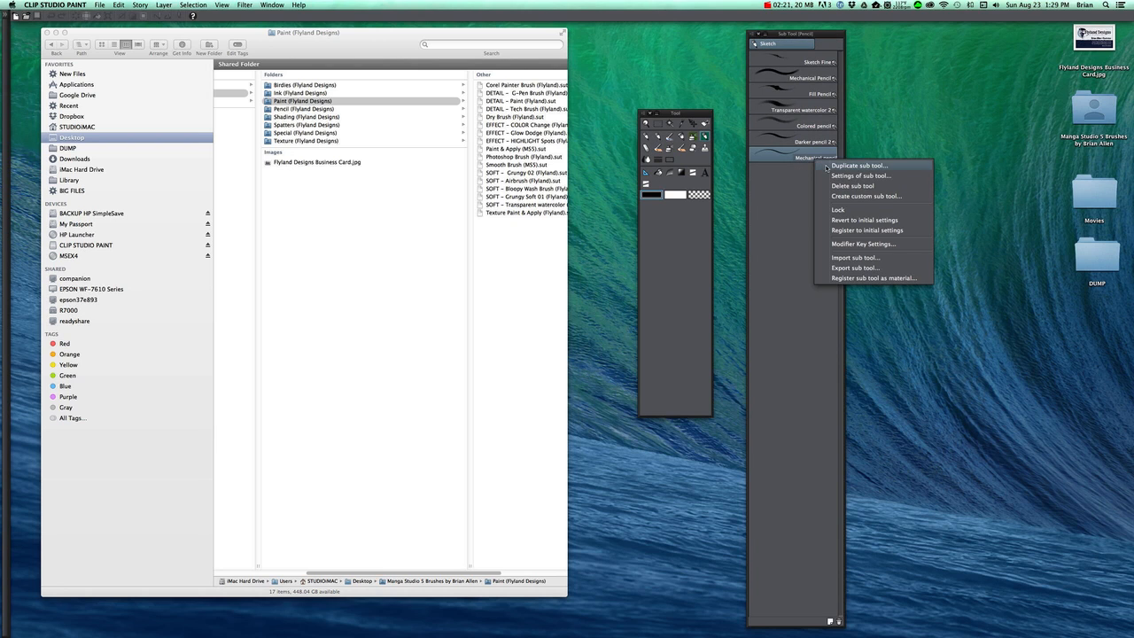
click(858, 167)
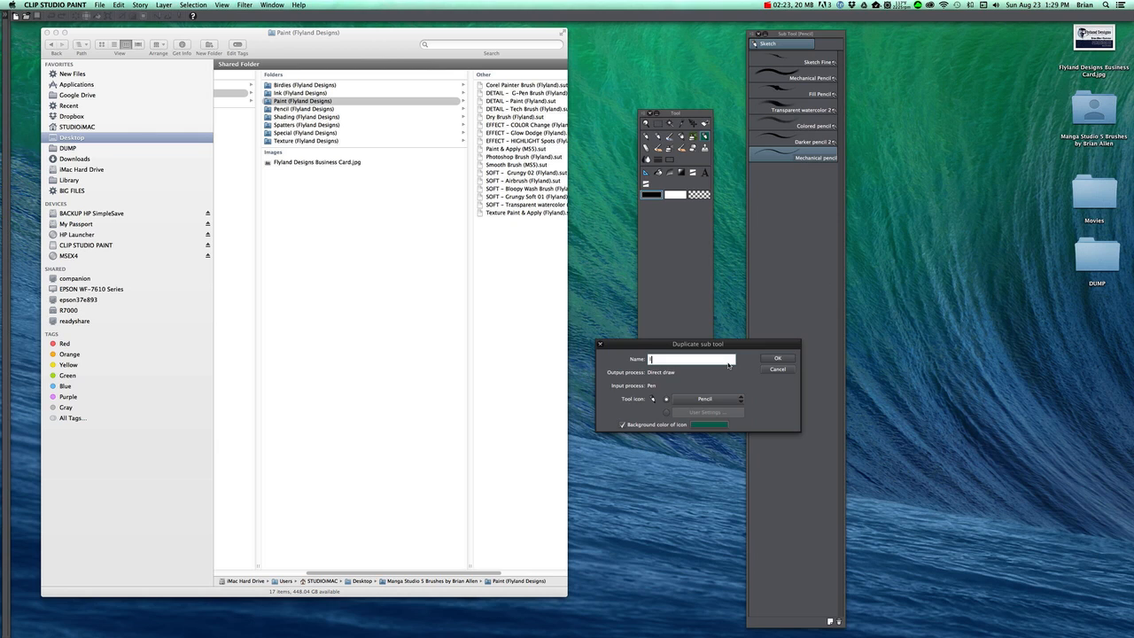
click(777, 359)
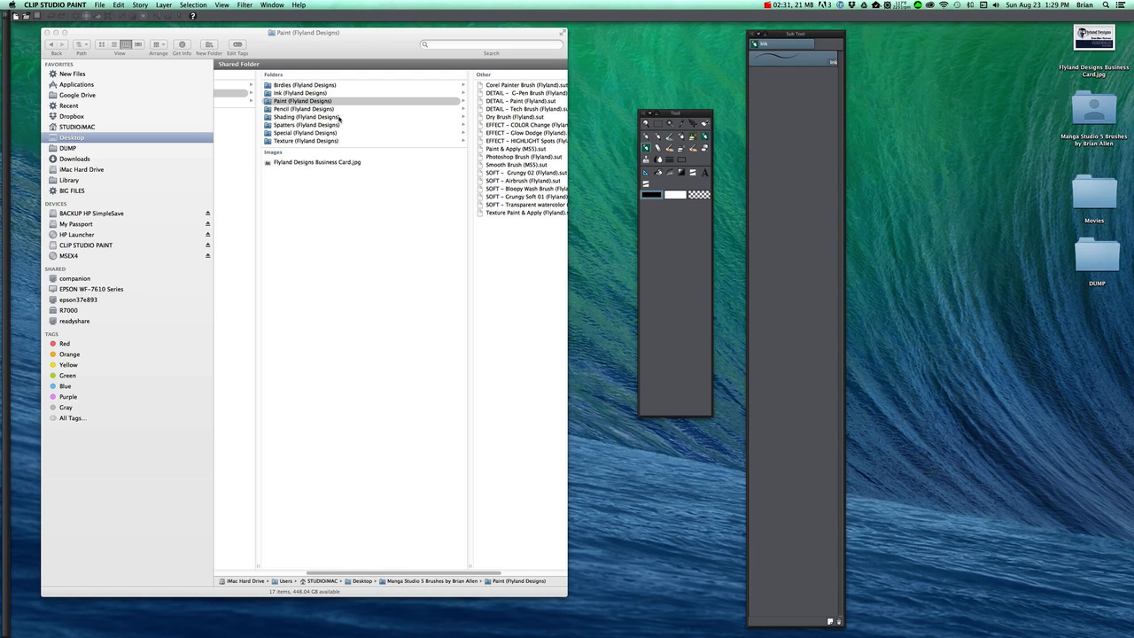
mouse_move(429, 111)
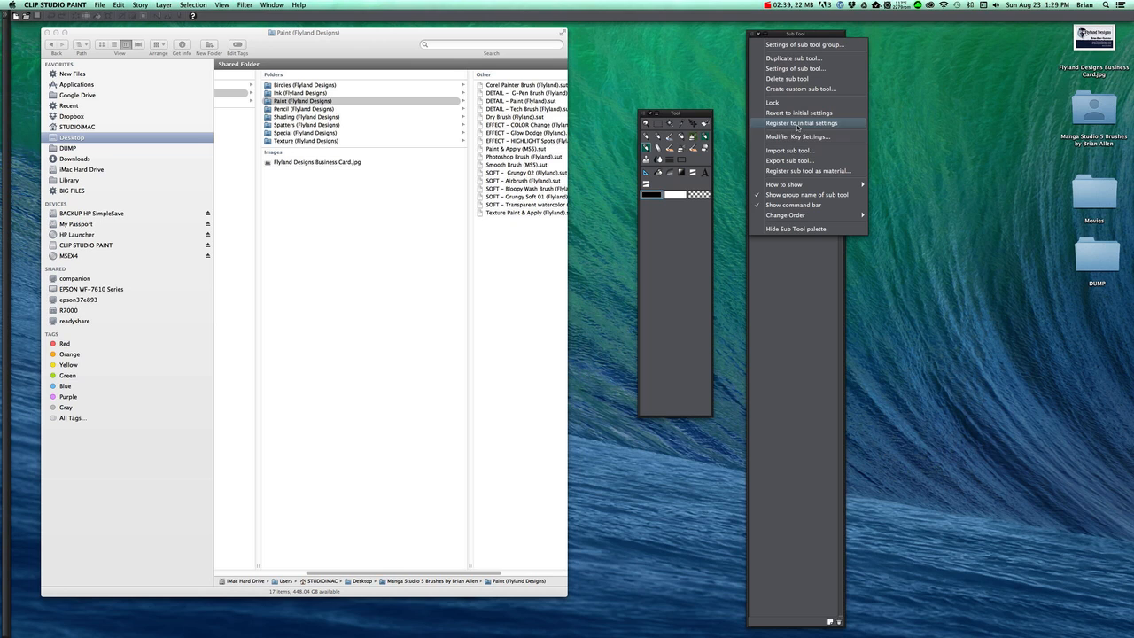
mouse_move(789, 149)
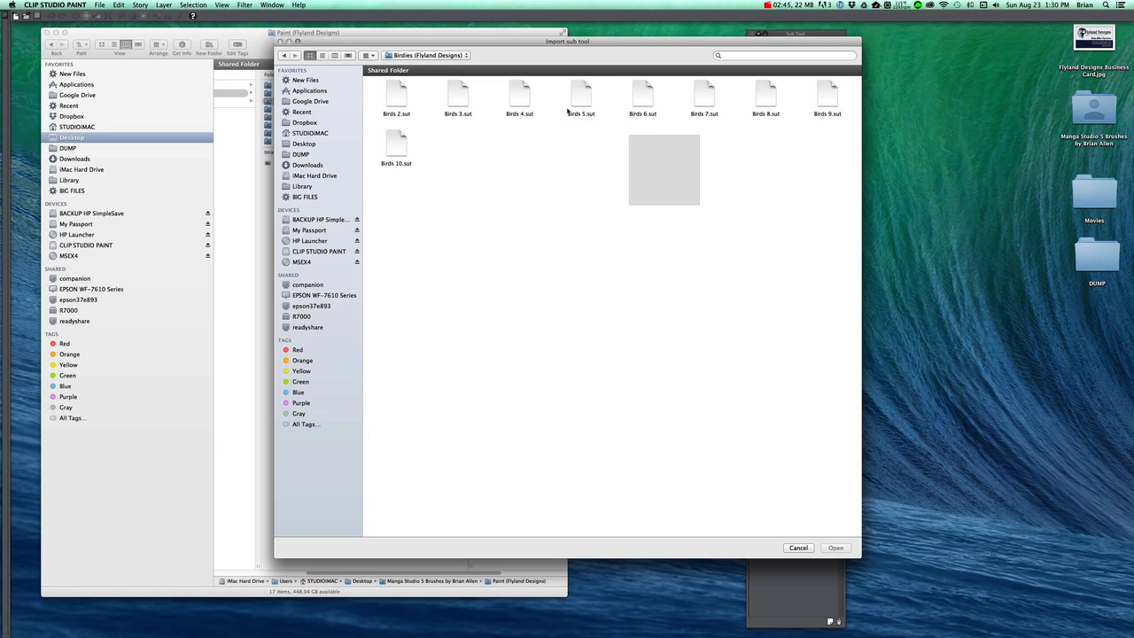
click(458, 95)
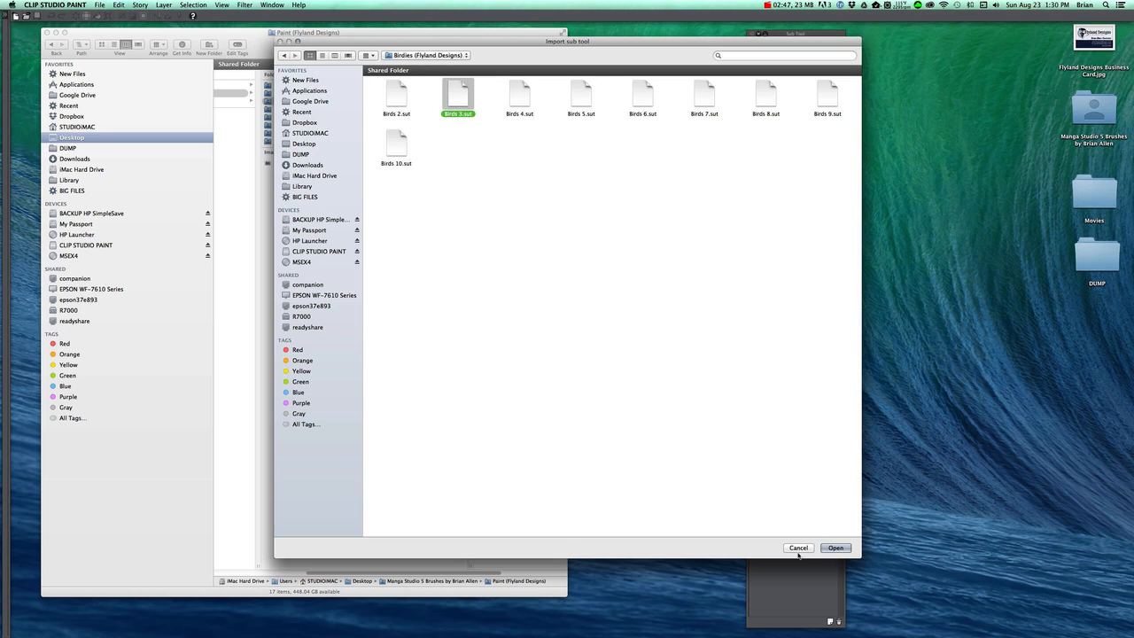
click(798, 547)
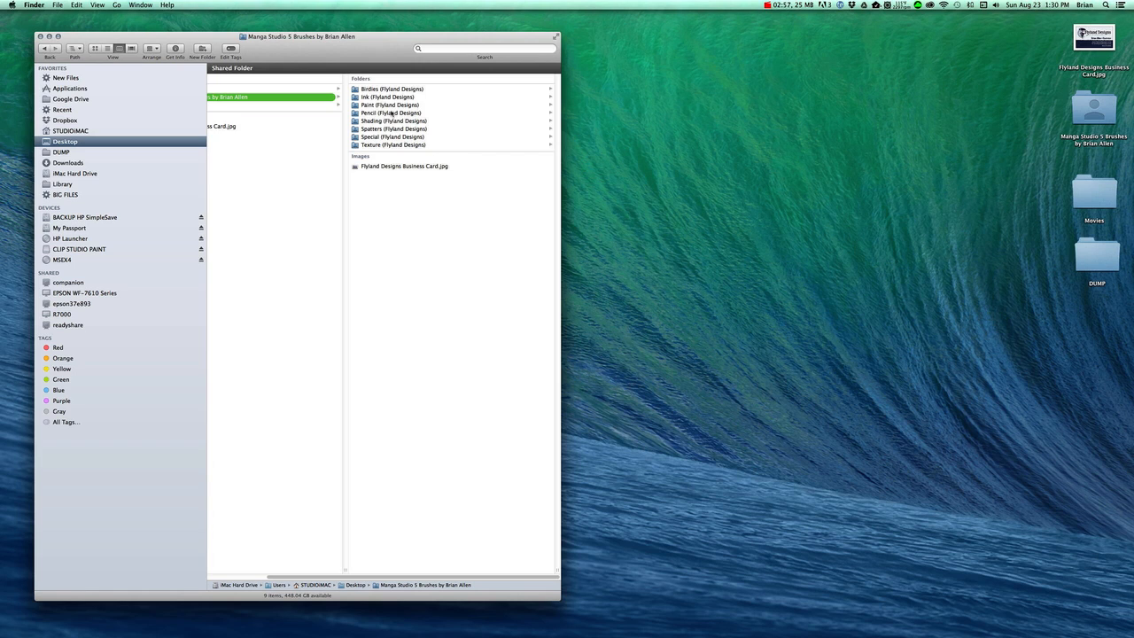
Open the Ink (Fyland Designs) folder and select all its .sut files.
click(386, 95)
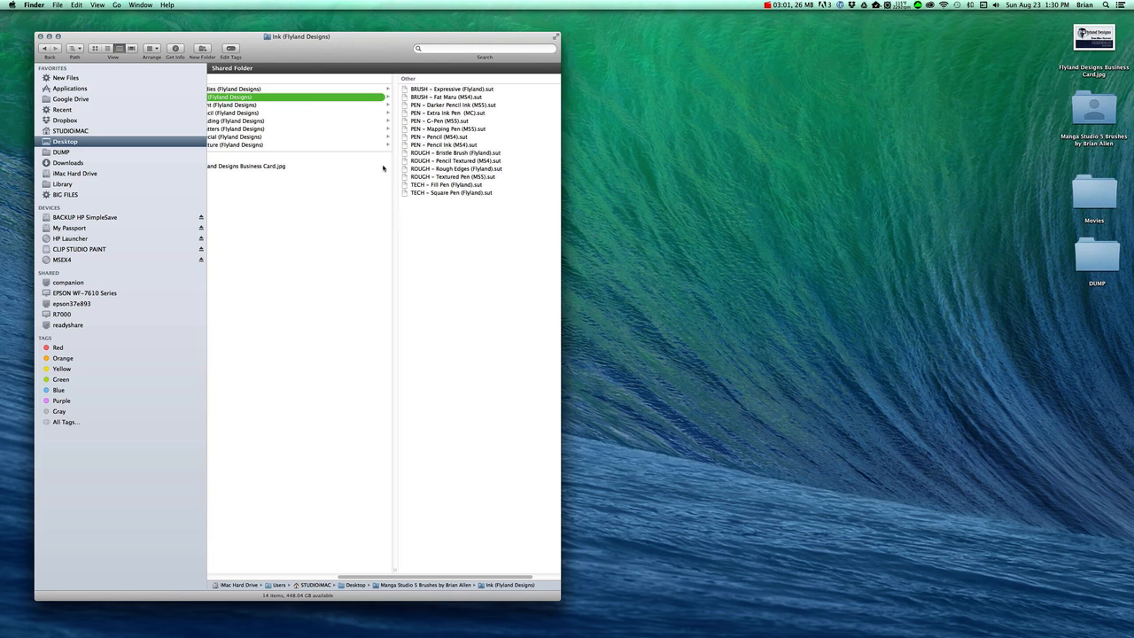
key(cmd+a)
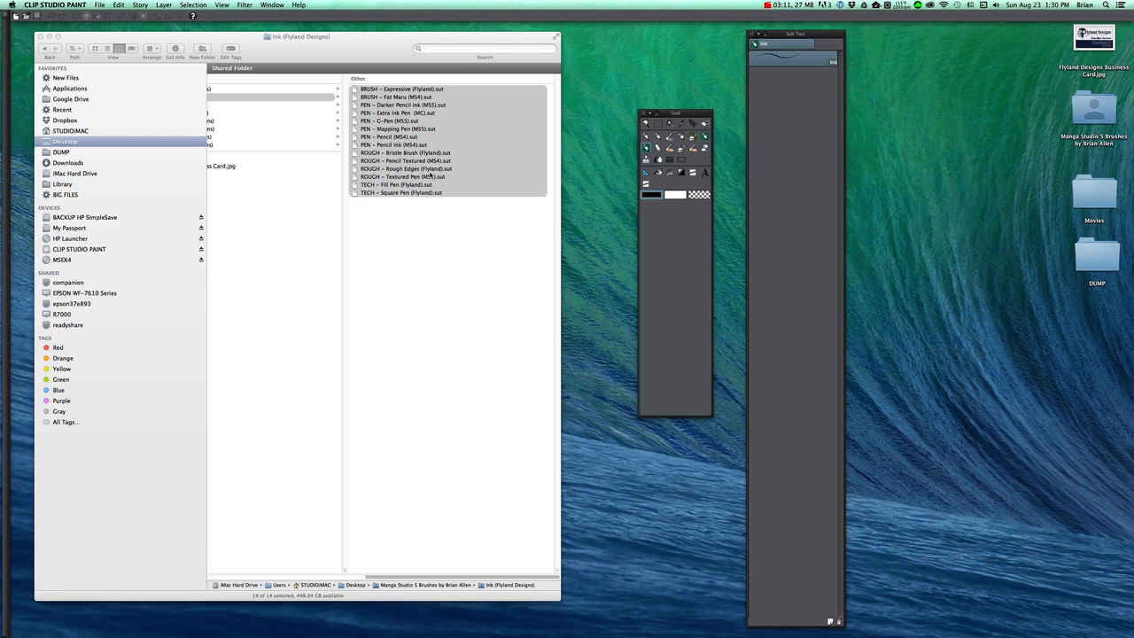
mouse_move(398, 114)
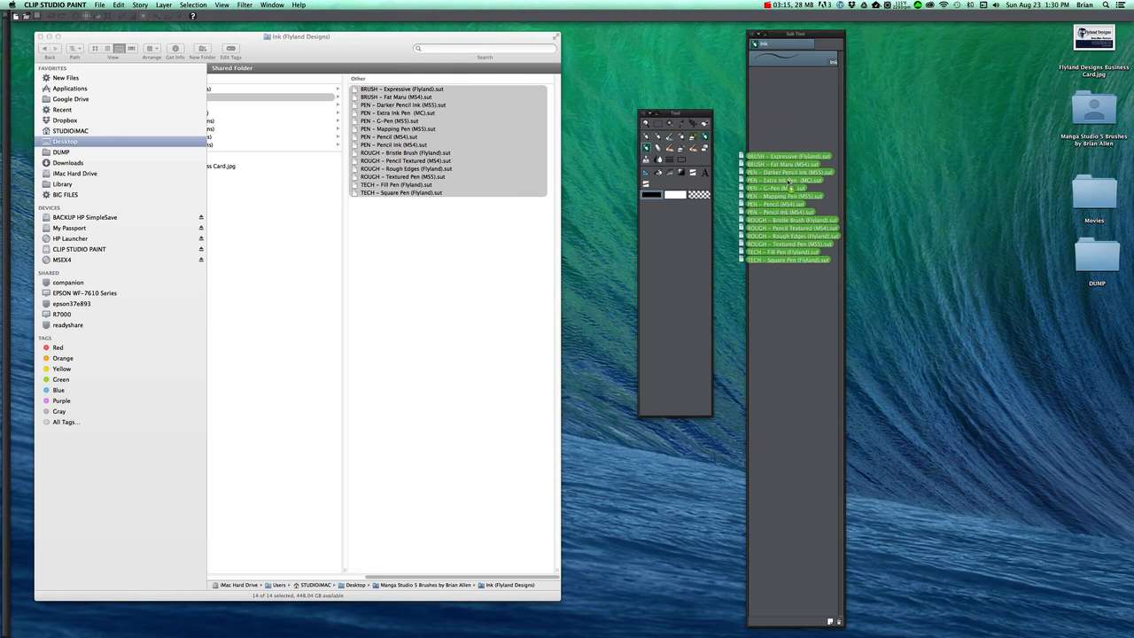
Drag the selected ink .sut files onto the Sub Tool palette to import them as sub tools.
click(790, 186)
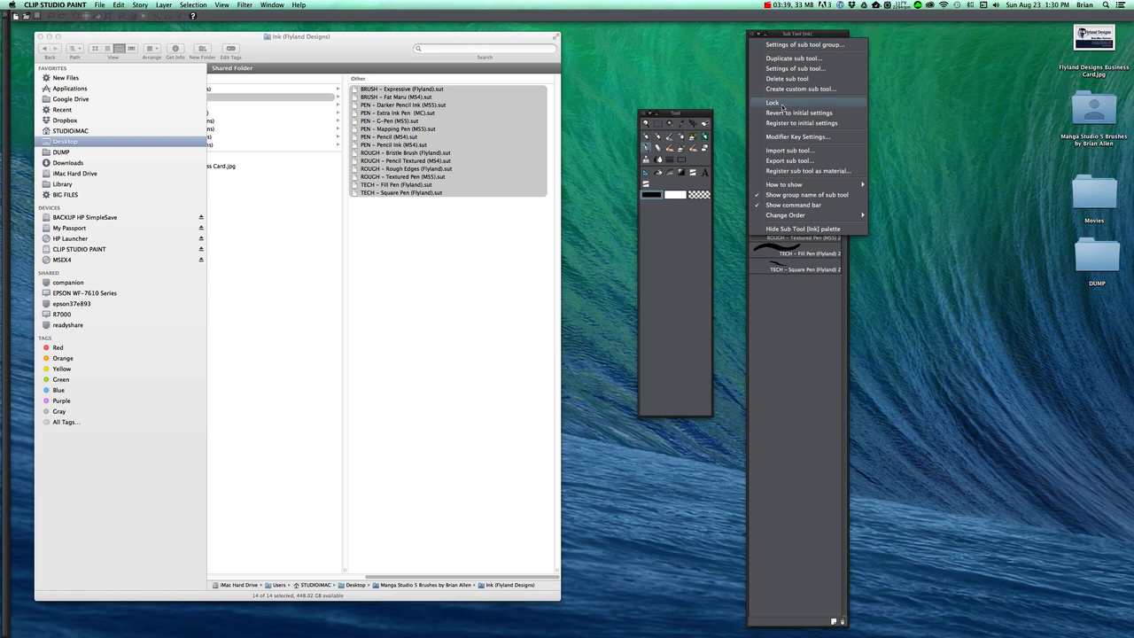
mouse_move(801, 89)
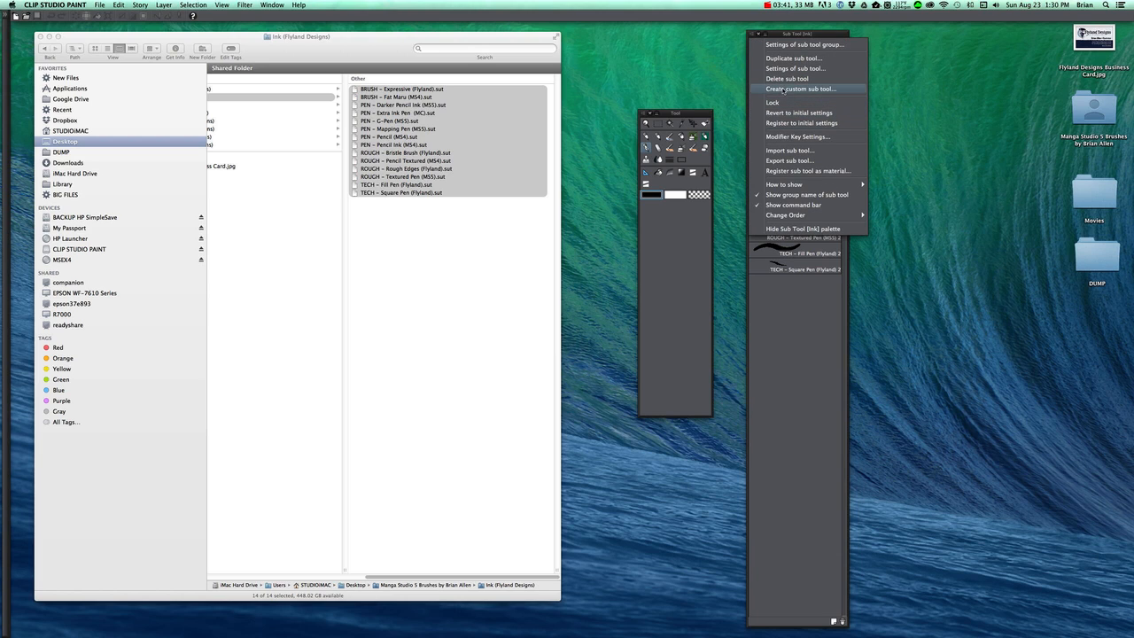
Create a custom sub tool group named Ink holding the imported ink brushes.
click(799, 89)
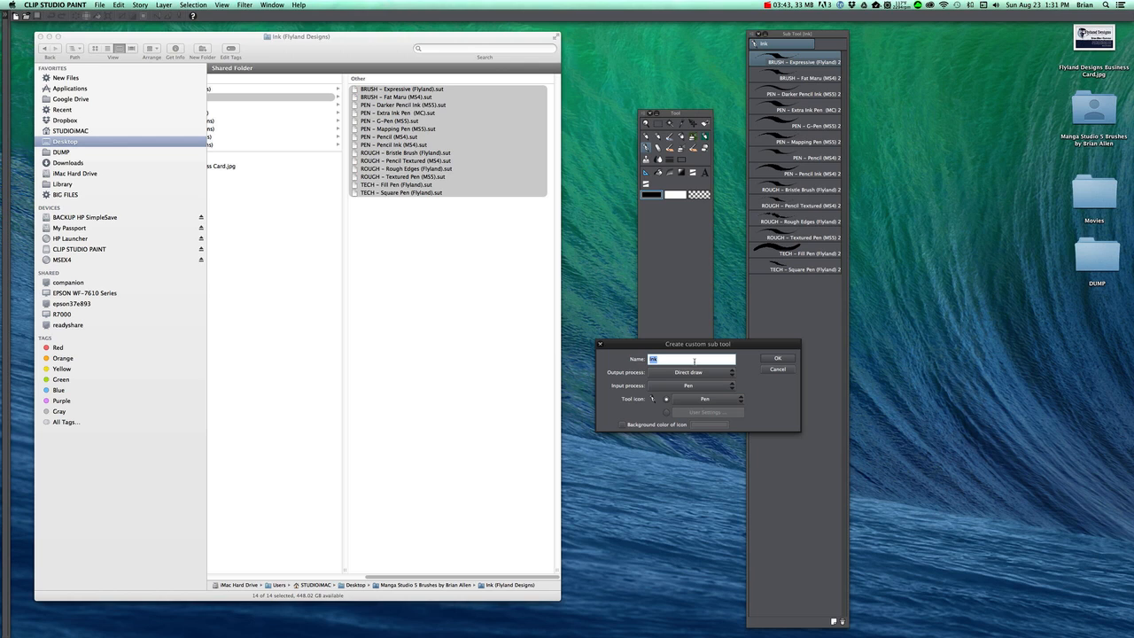
click(776, 358)
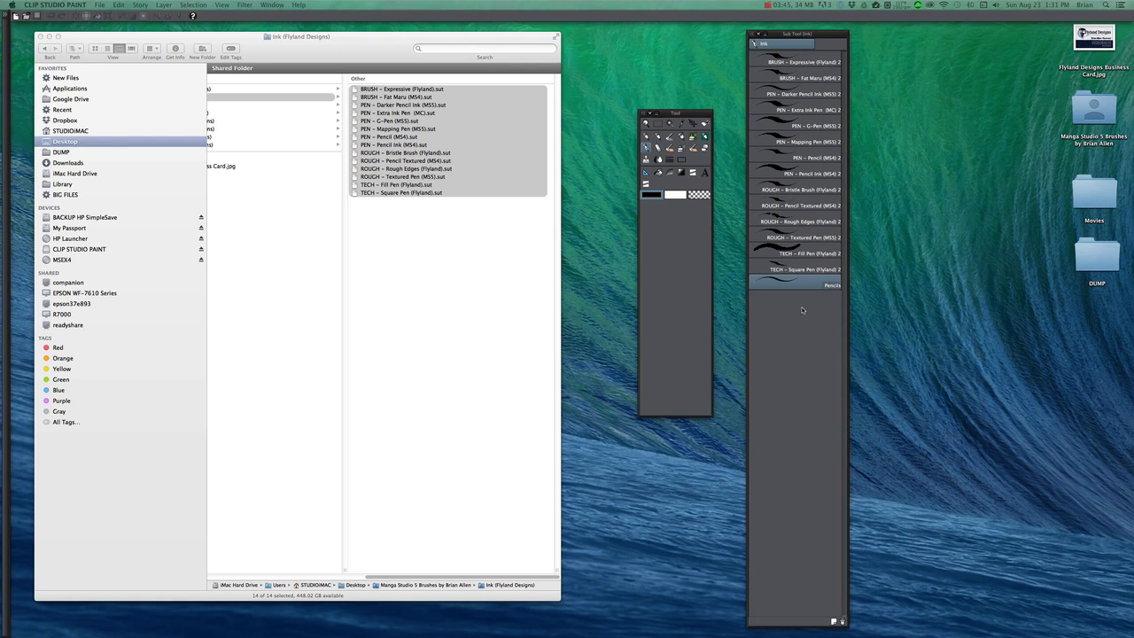
click(802, 60)
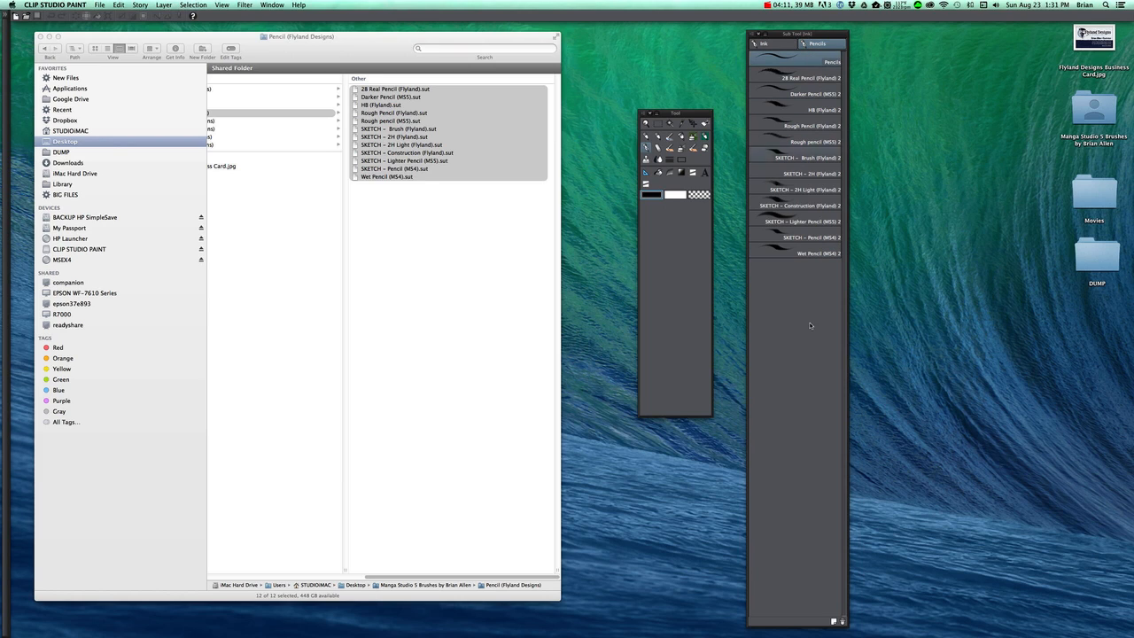
mouse_move(815, 442)
text(Te)
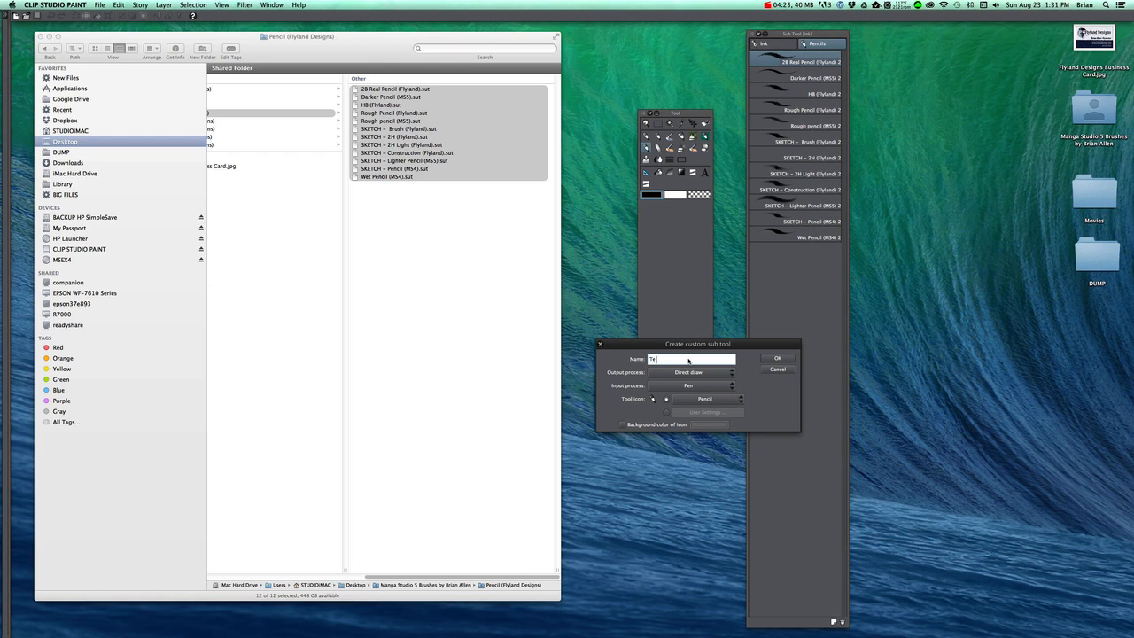
Create a third sub tool group named Texture and bring Finder to the front.
click(776, 358)
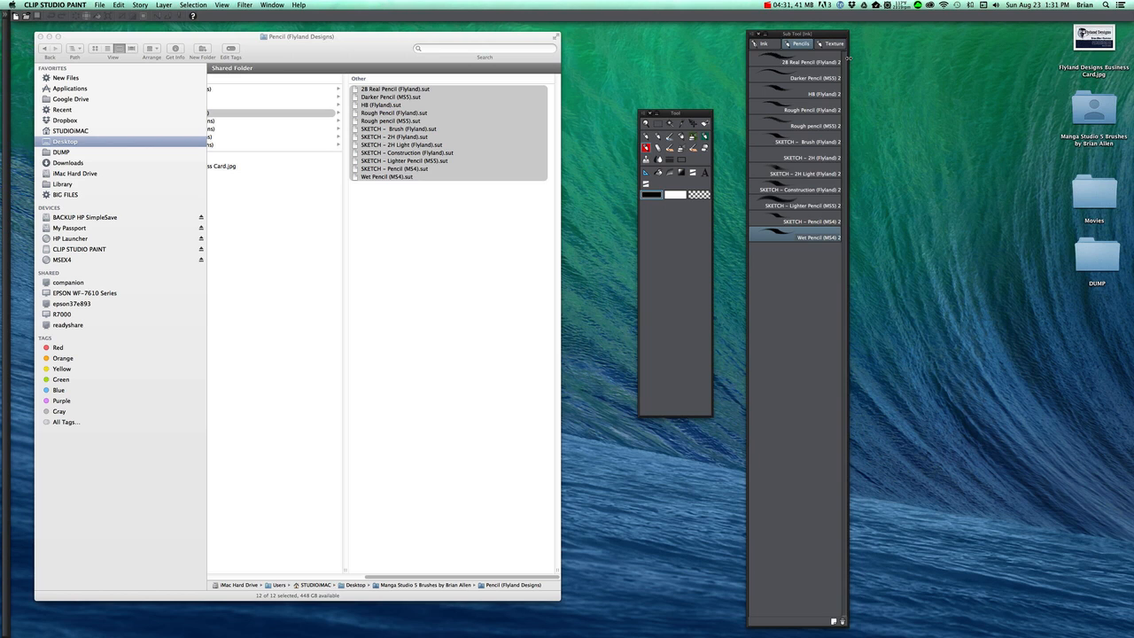
click(833, 42)
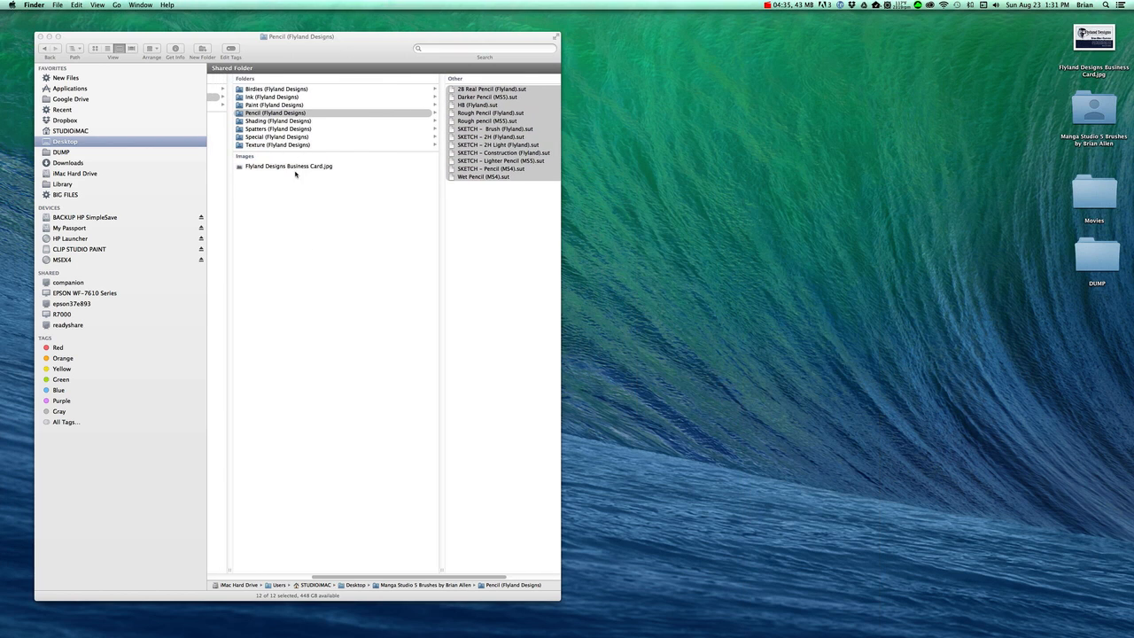
Import the Texture (Fyland Designs) .sut brushes into the Texture group and review the Ink, Pencils and Texture tabs.
click(277, 146)
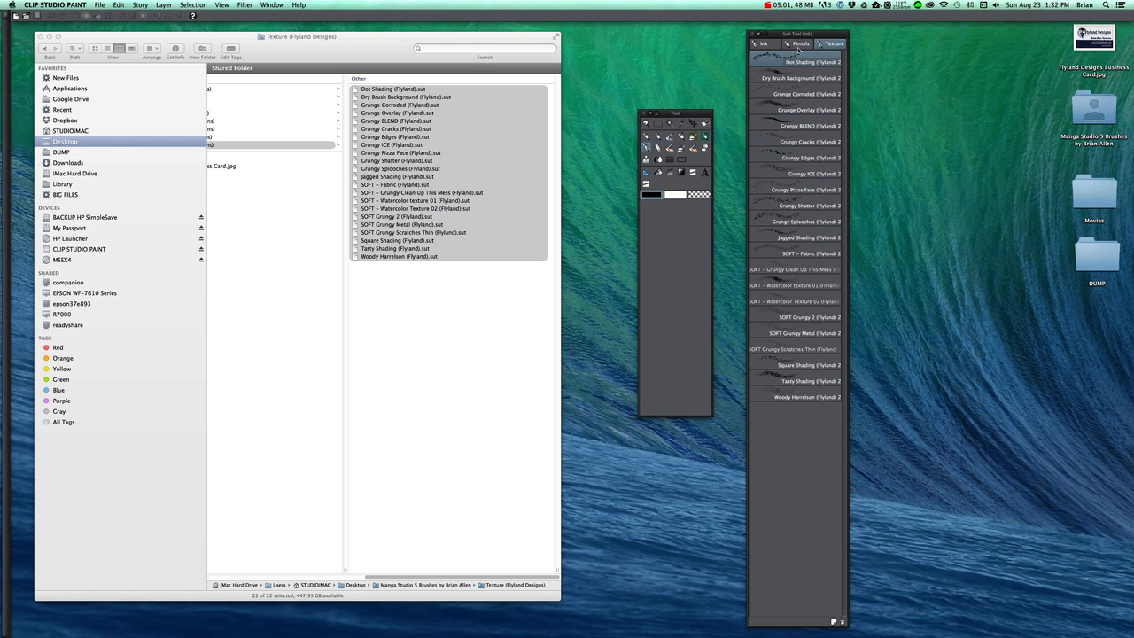
click(762, 43)
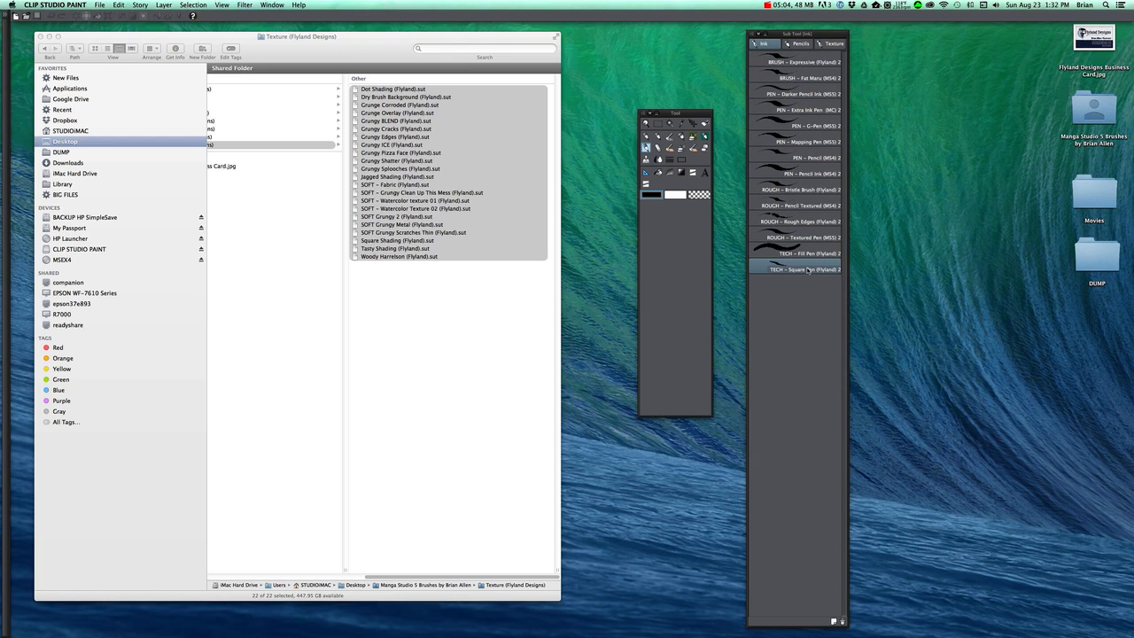
click(833, 43)
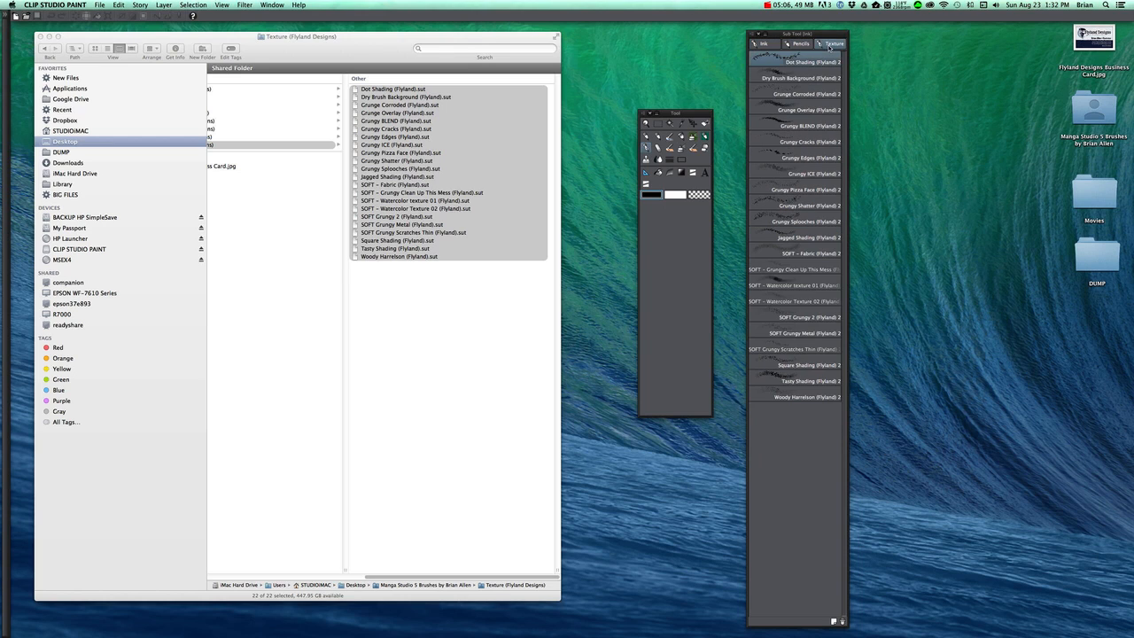
click(798, 42)
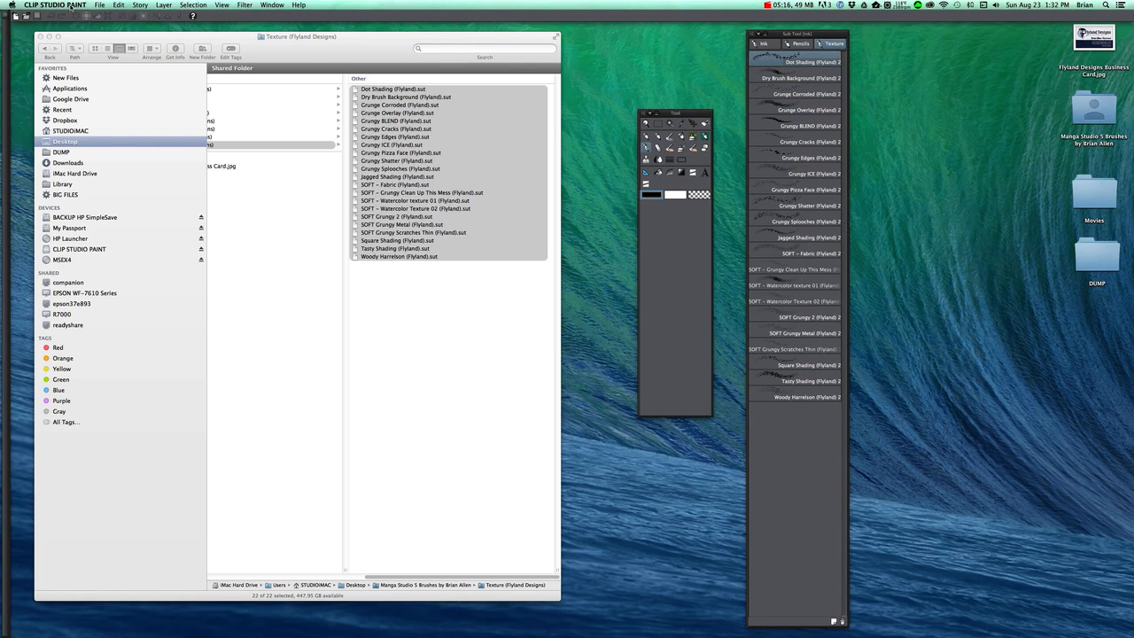
Bring up Shortcut Settings from the File menu and expand the tool category.
click(55, 3)
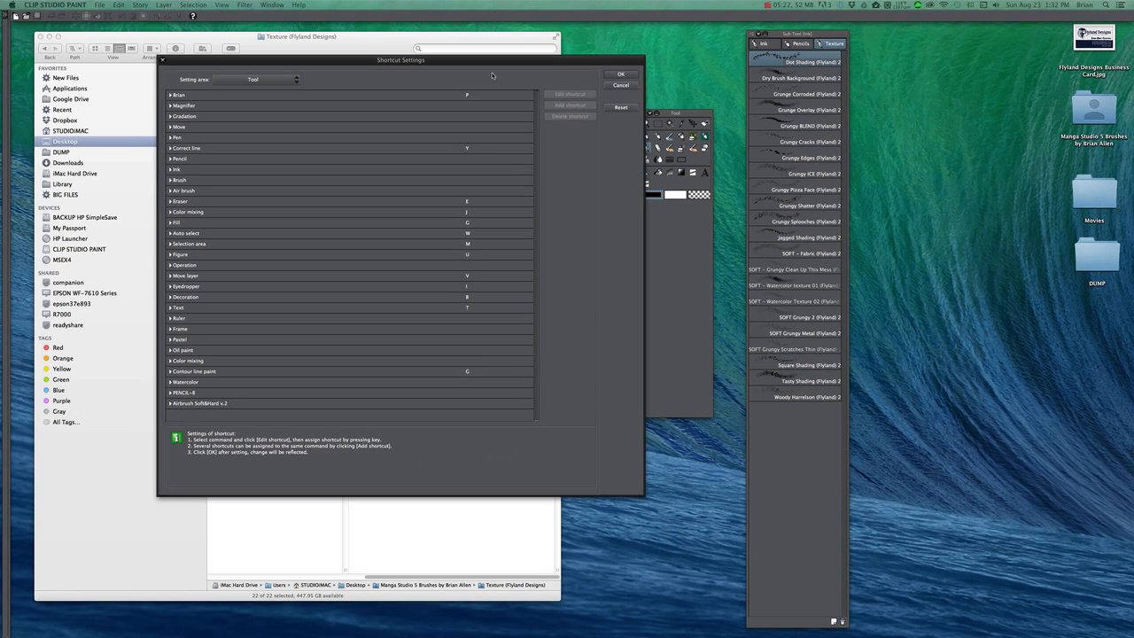
click(231, 105)
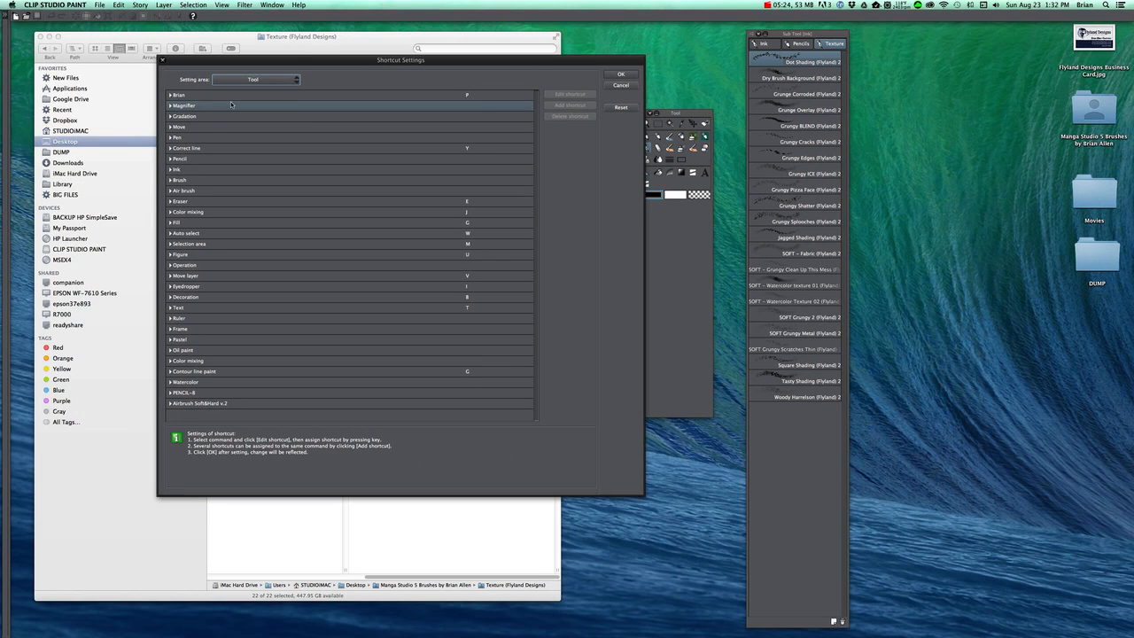
click(177, 170)
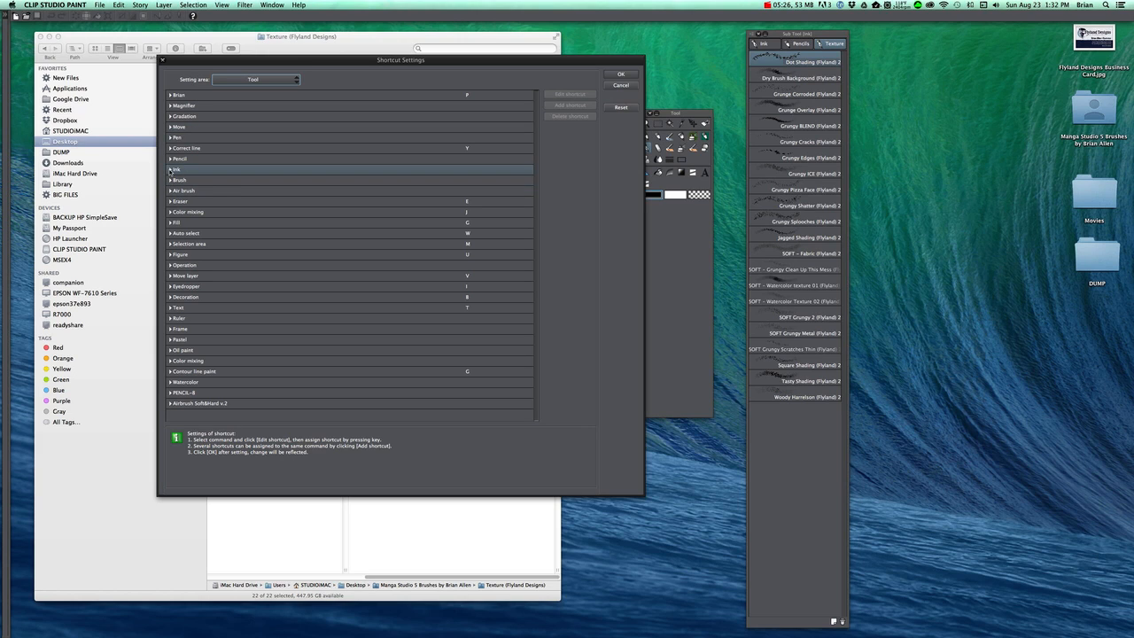
click(179, 181)
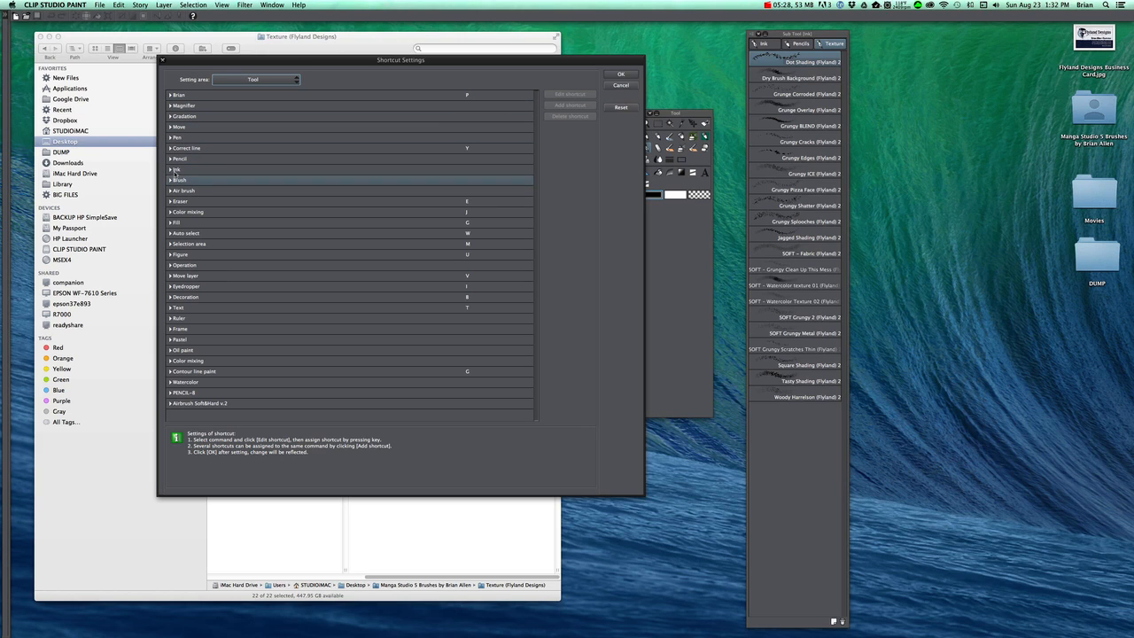
Reveal the Ink, Pencils and Texture groups, collapse their sub tool lists and select Ink.
click(170, 170)
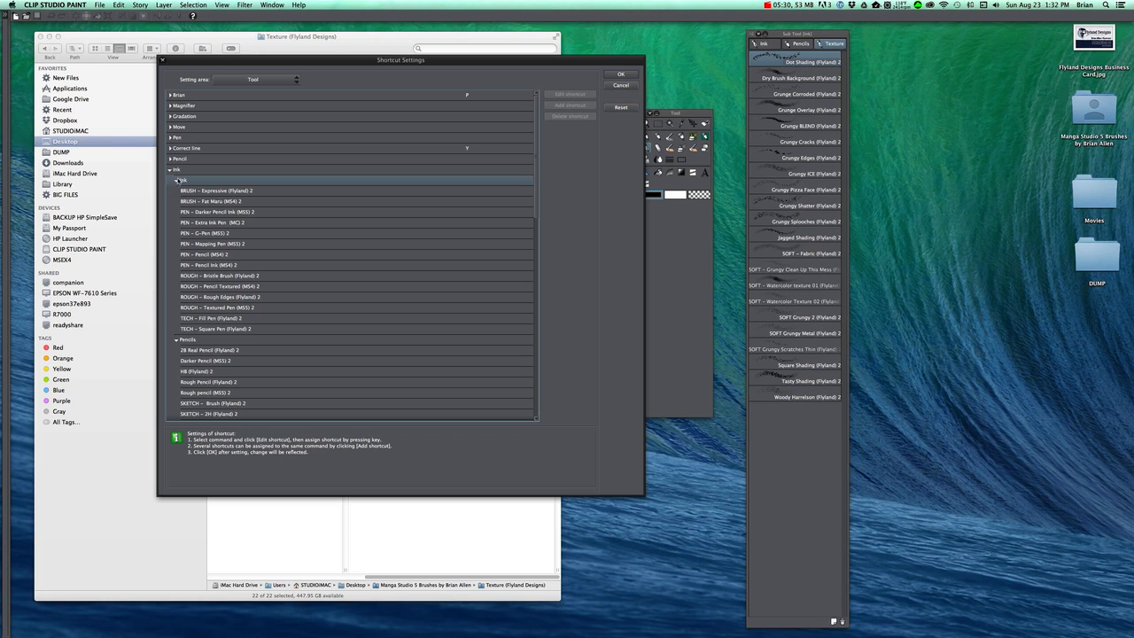
click(176, 181)
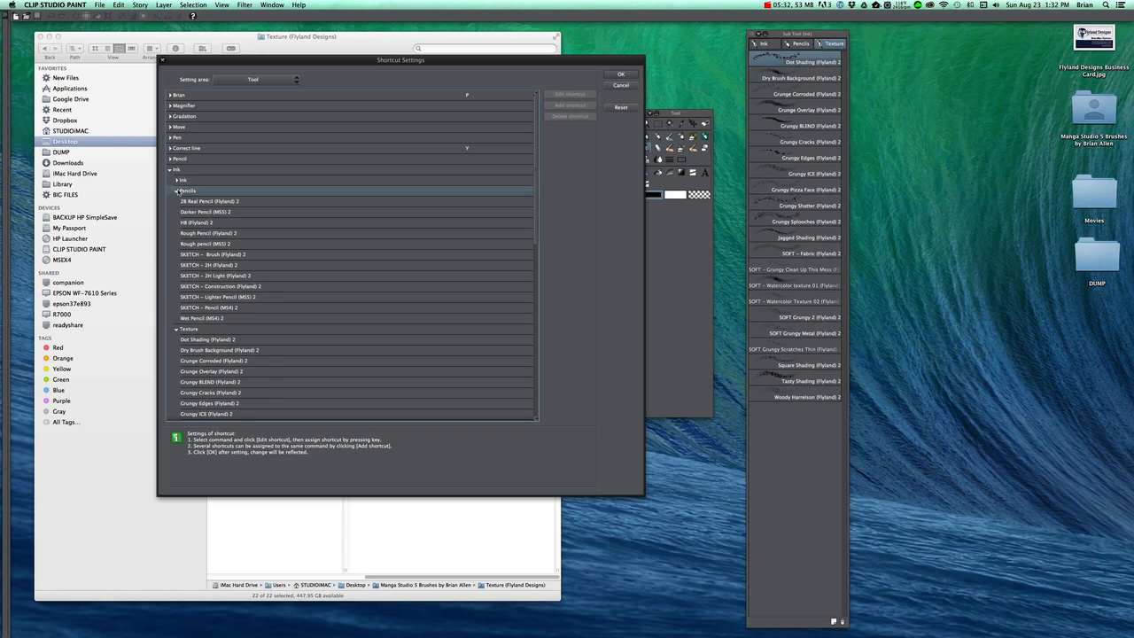
click(177, 192)
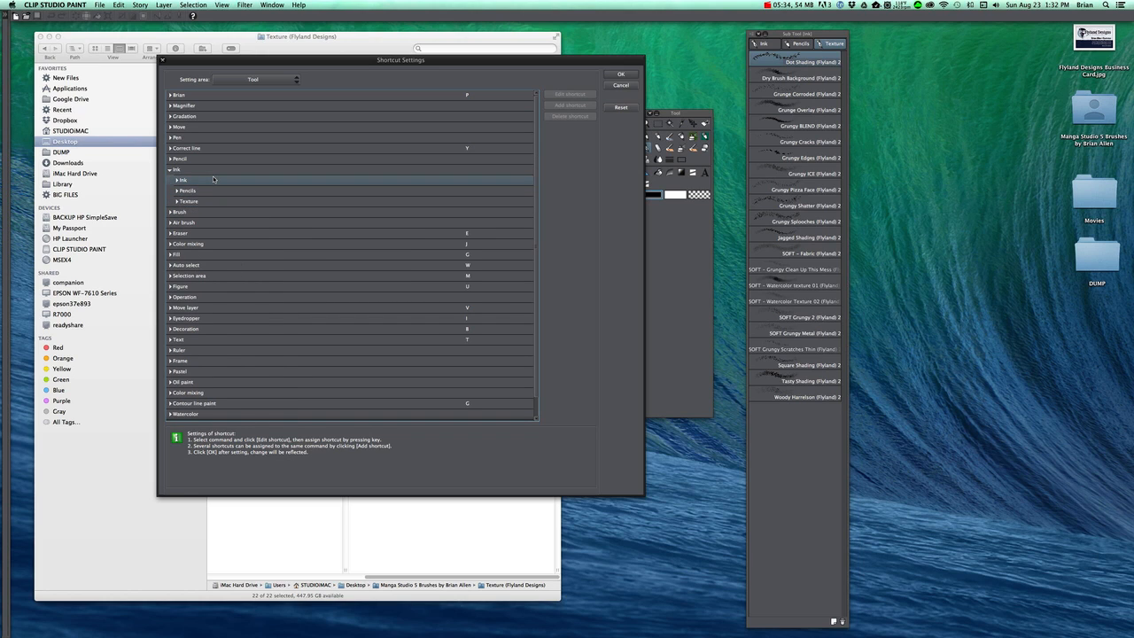
click(184, 181)
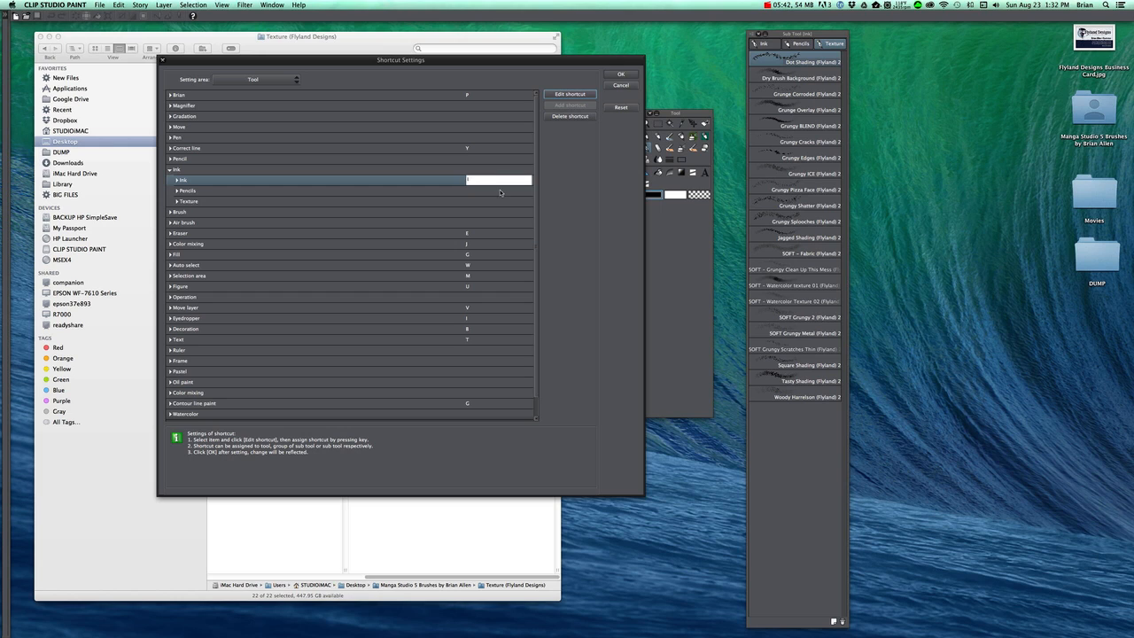
Assign shortcuts I, P and T to the Ink, Pencils and Texture groups, accepting the conflict warning.
click(188, 191)
text(P)
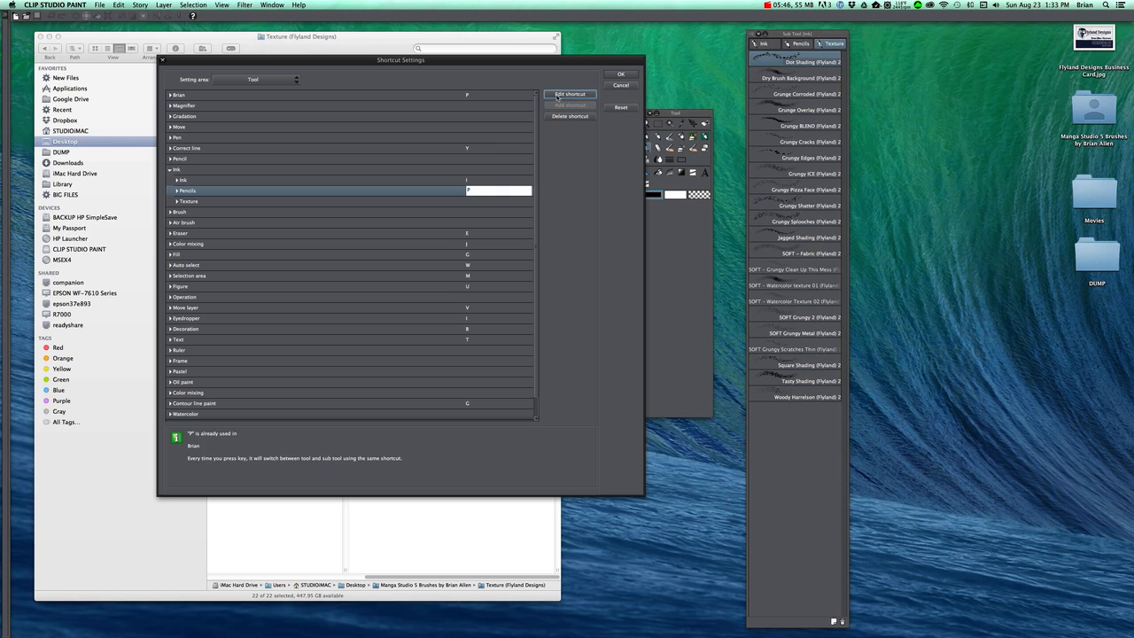
click(188, 202)
text(T)
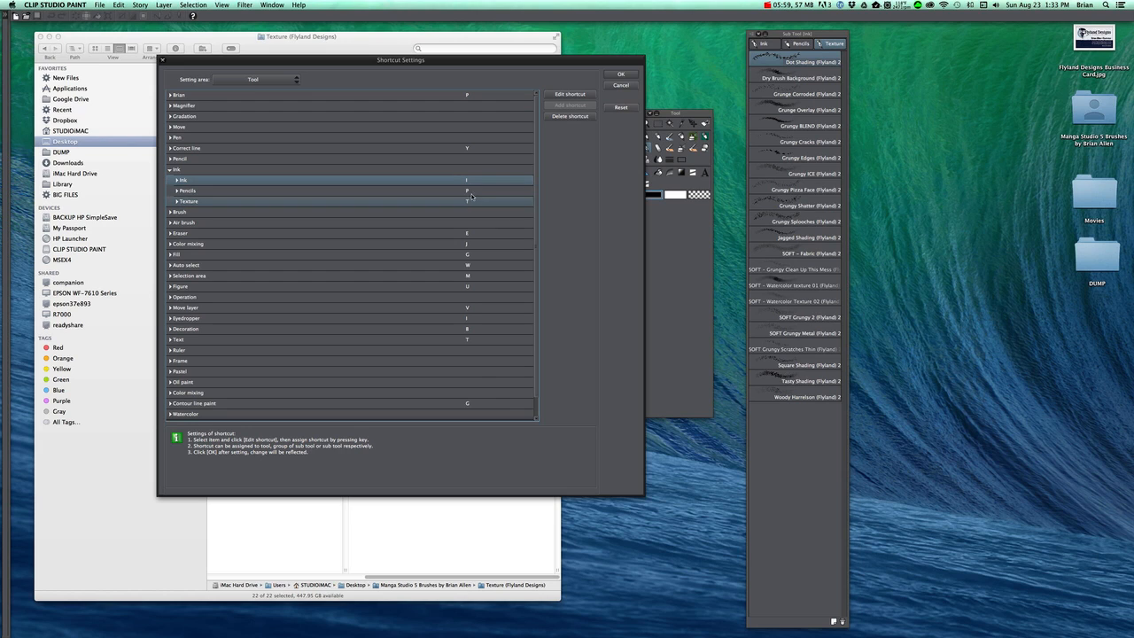
click(188, 191)
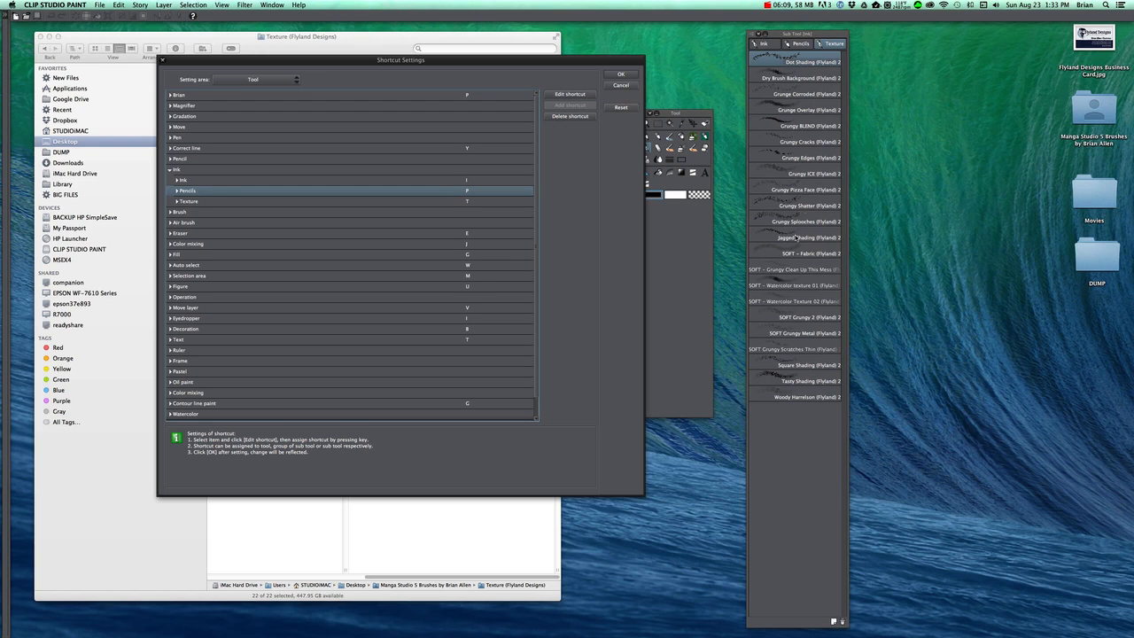
click(266, 202)
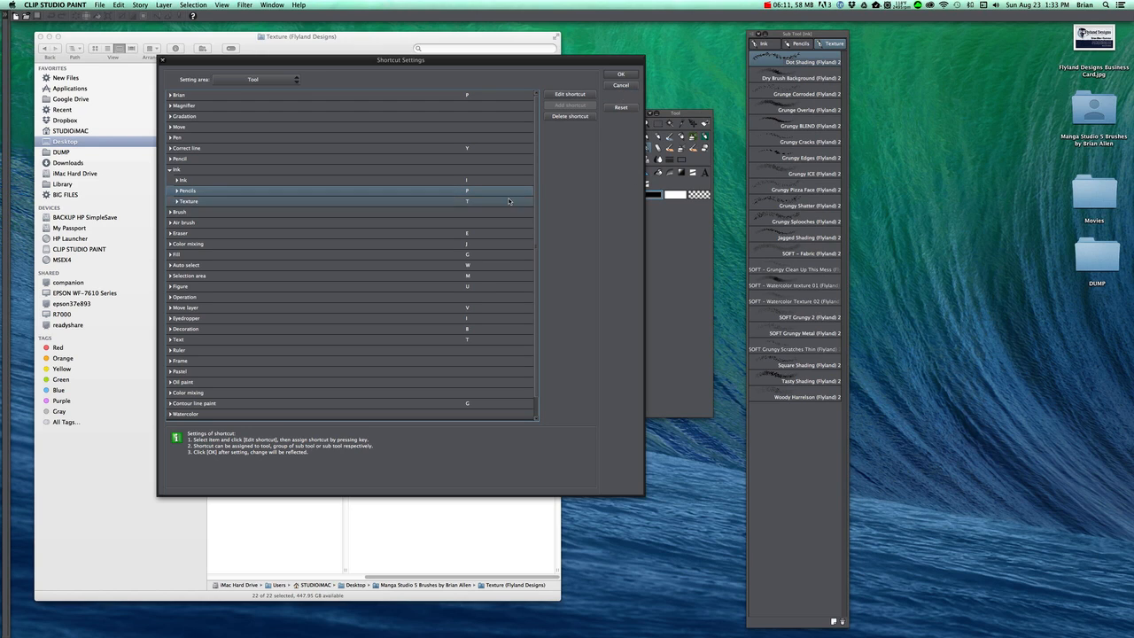